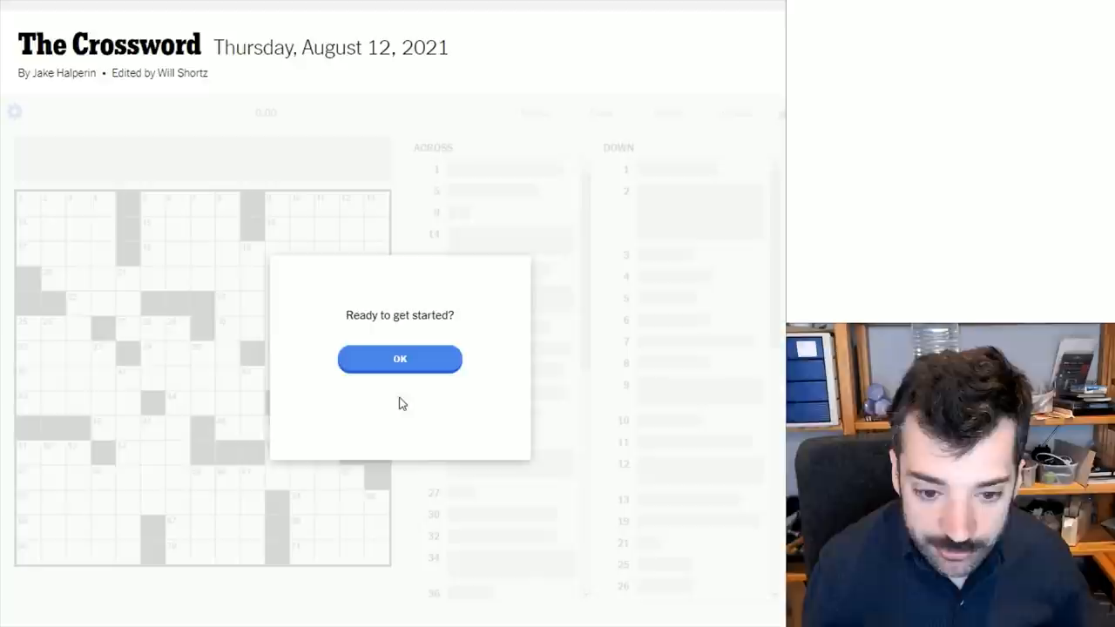
# Dismiss the start dialog and begin entering the top-left answers around HOHO and EPIC.
pyautogui.click(399, 359)
pyautogui.write('HOHO')
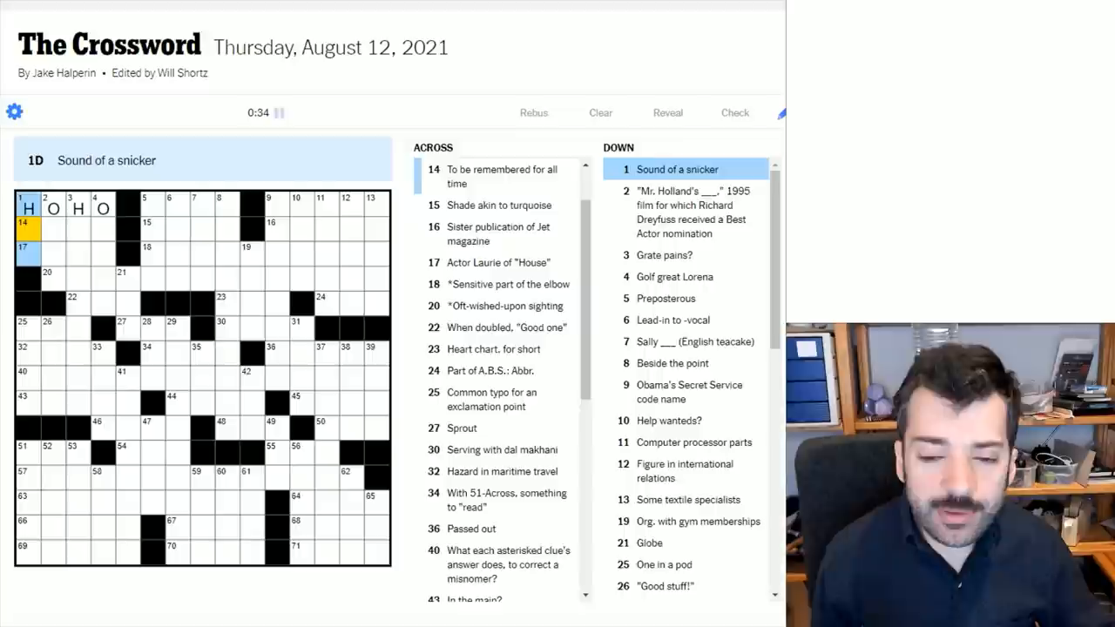
pyautogui.write('EH')
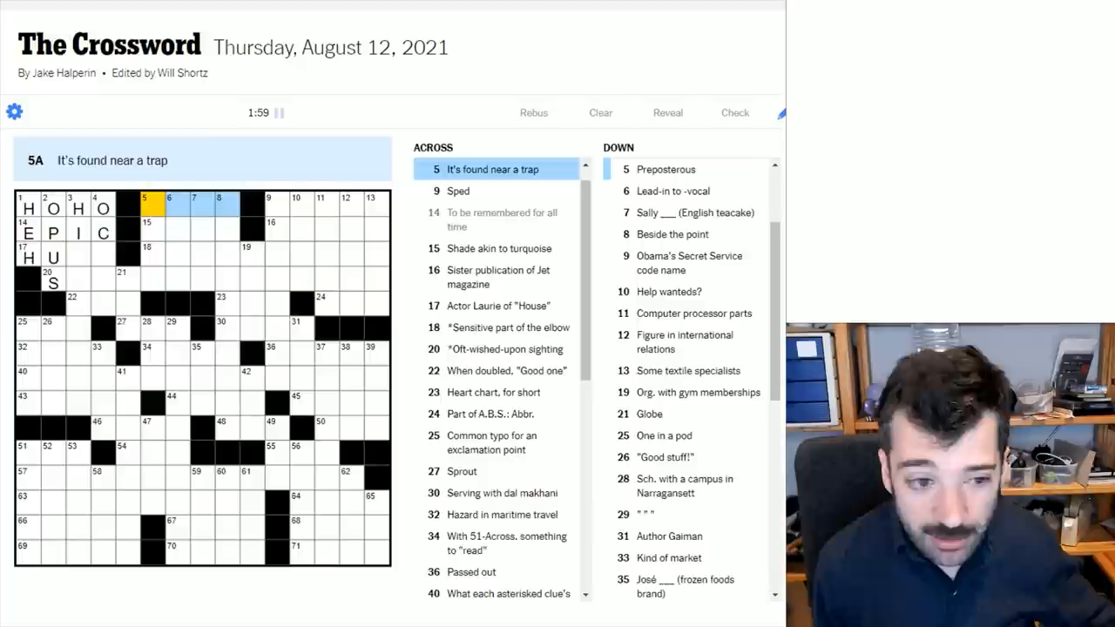
pyautogui.click(272, 206)
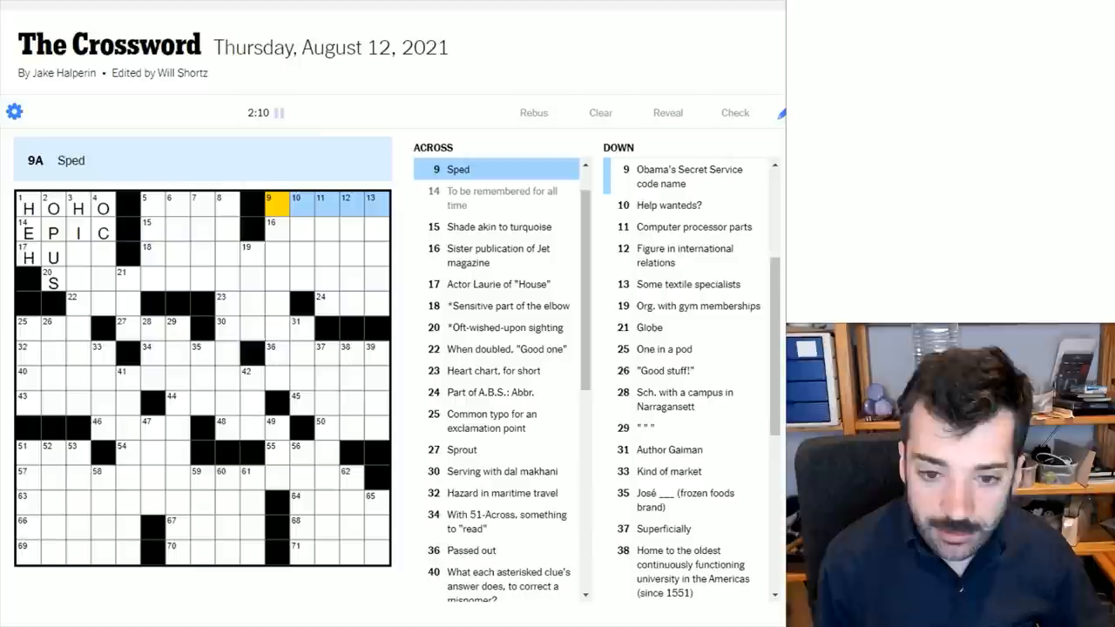
pyautogui.click(296, 202)
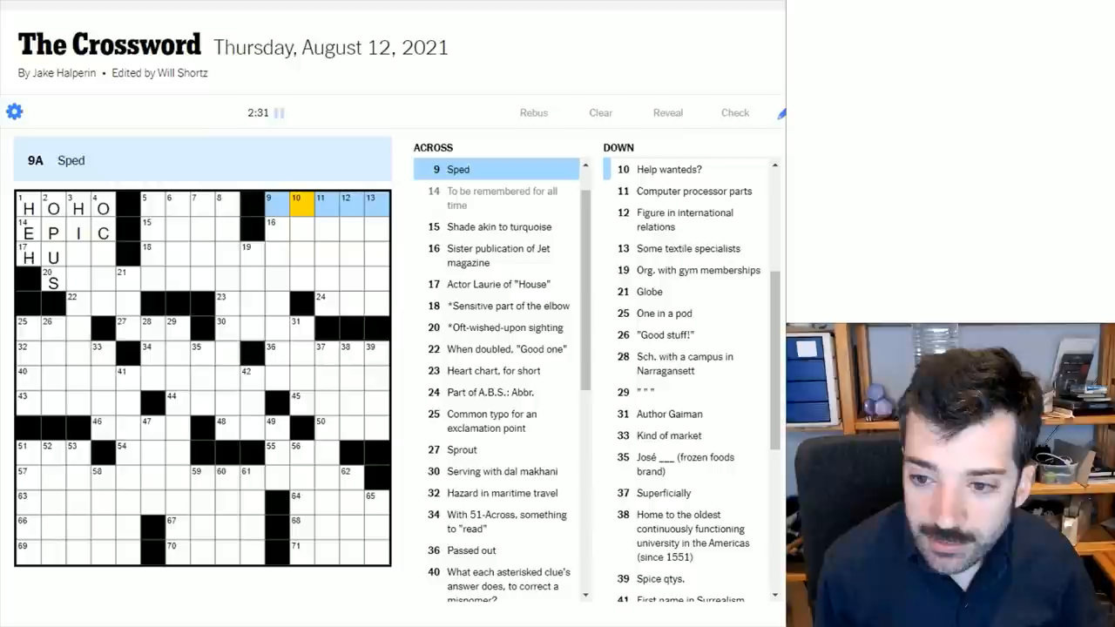
pyautogui.click(146, 229)
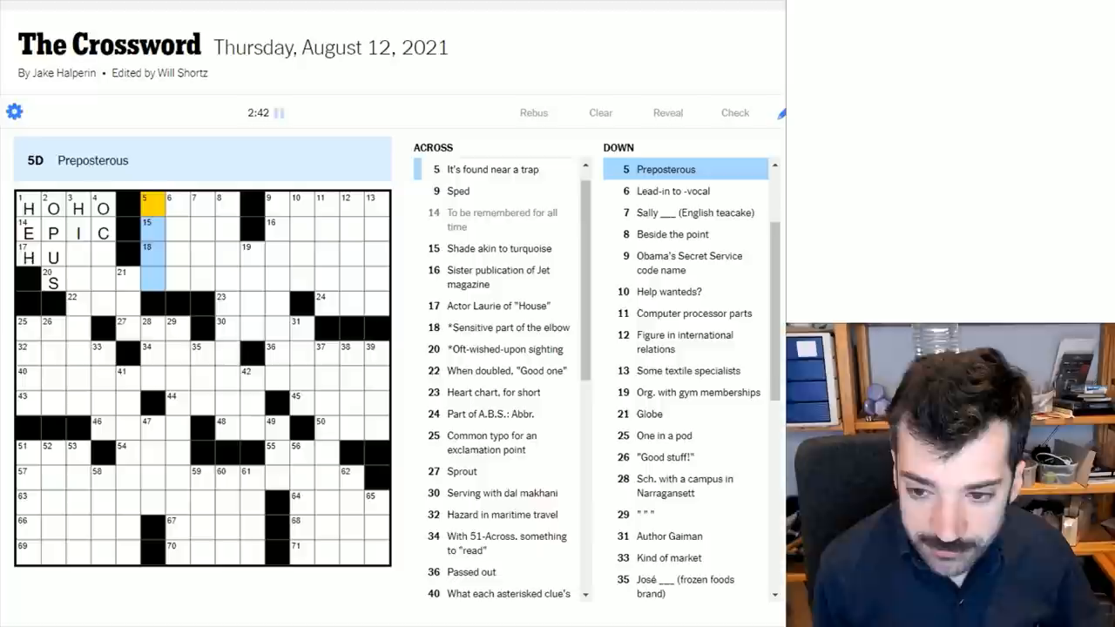
pyautogui.click(169, 206)
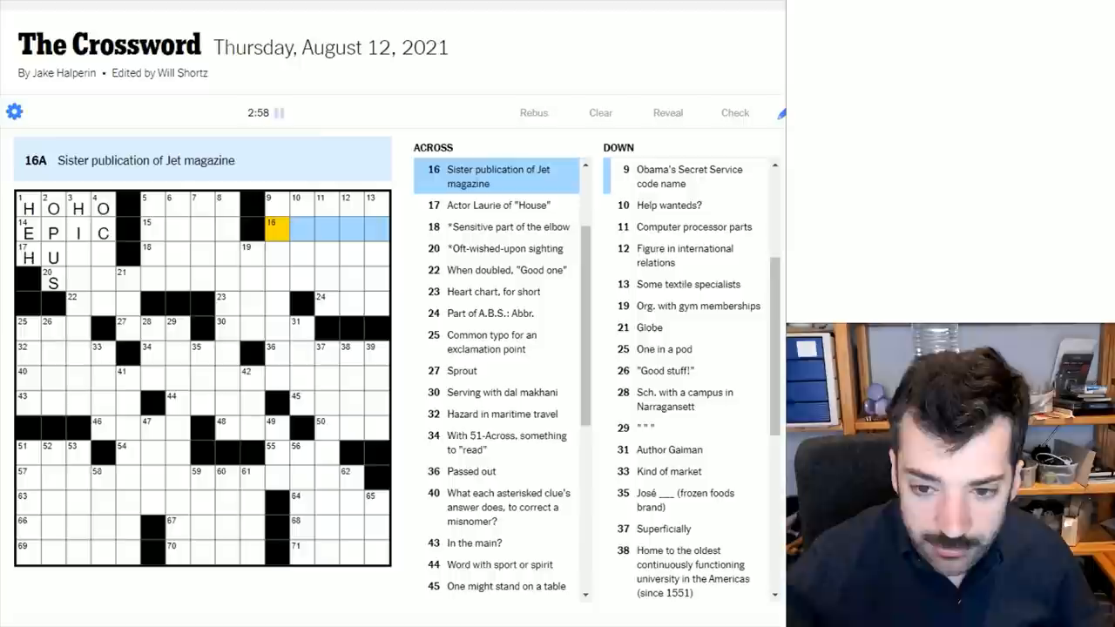
pyautogui.write('EBONY')
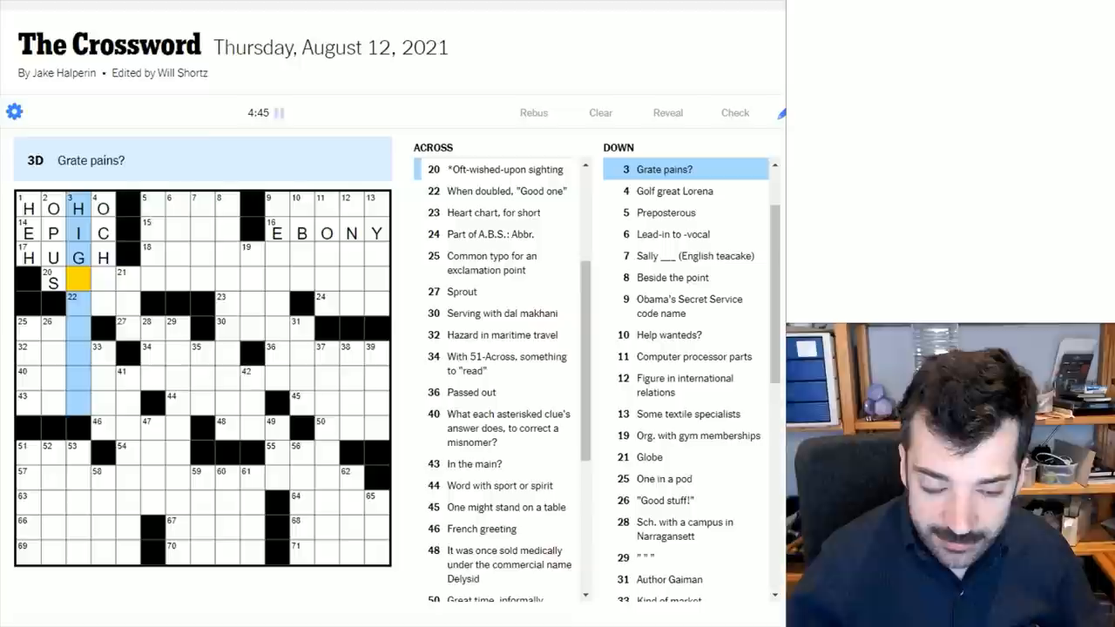
# Complete ECG at 23-Across, enter YMCA, and move to the centre squares near BUD and NAAN.
pyautogui.click(75, 275)
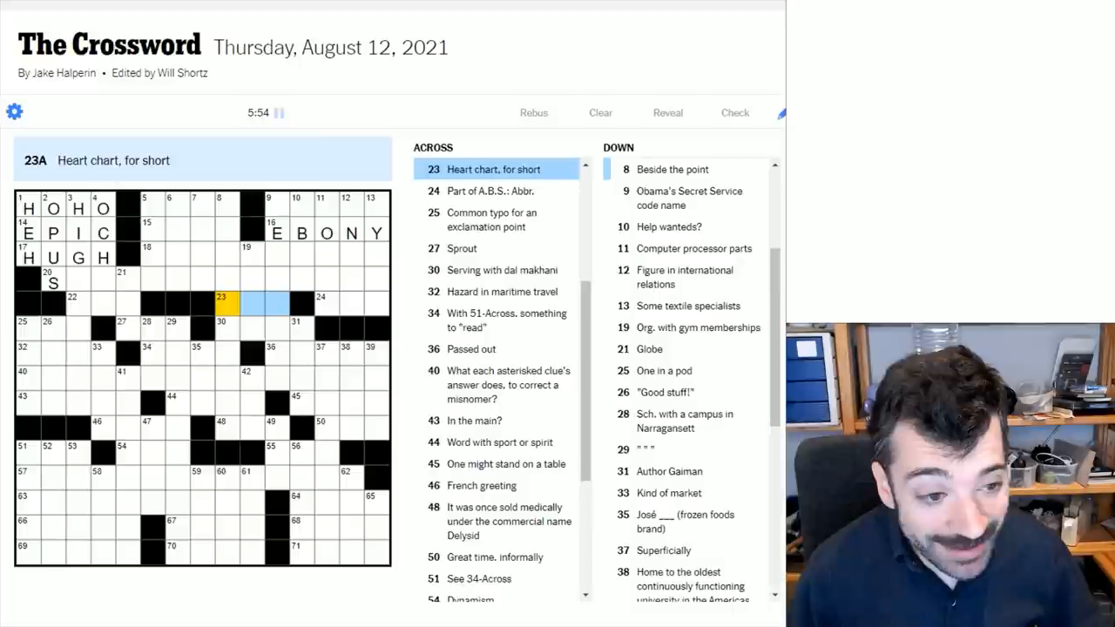
pyautogui.write('G')
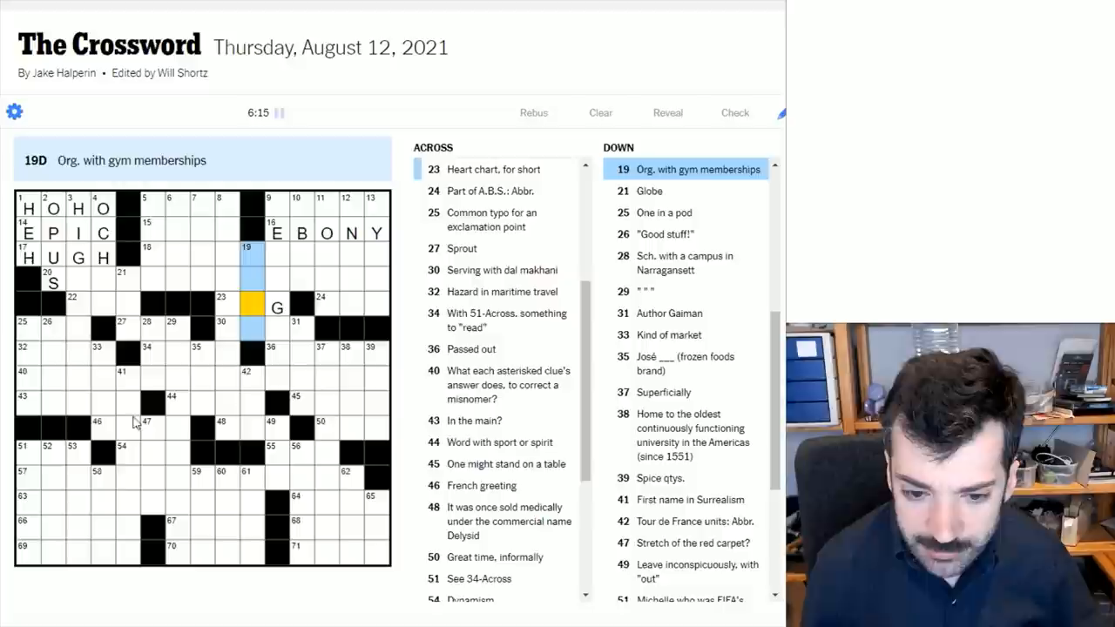
pyautogui.write('YMCA')
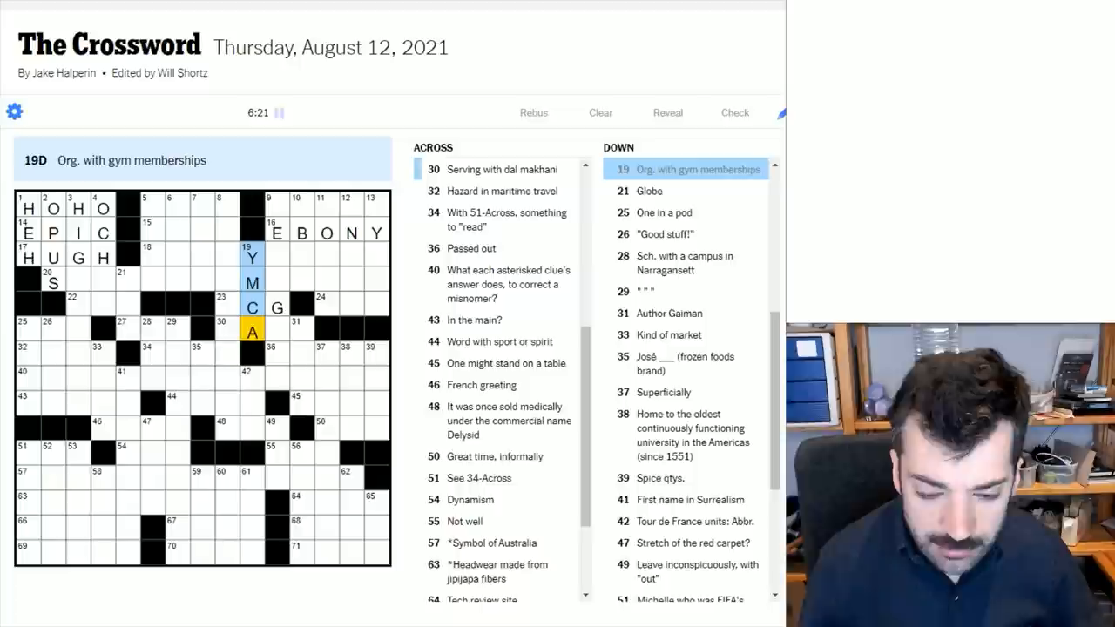
pyautogui.click(220, 327)
pyautogui.write('NAAN')
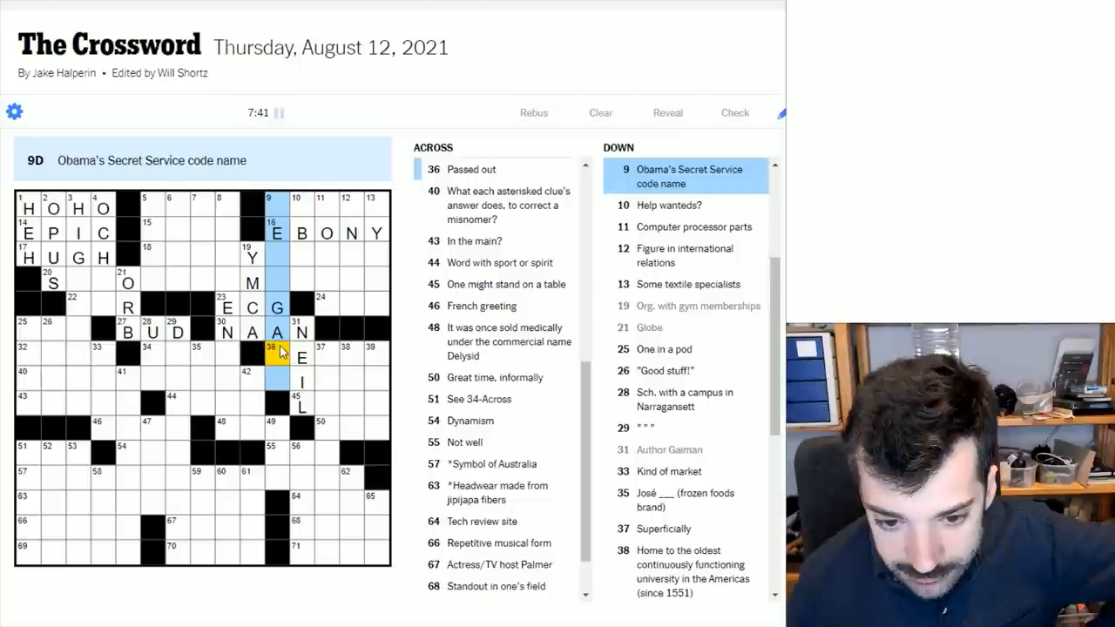
pyautogui.click(273, 352)
pyautogui.write('ATSEA')
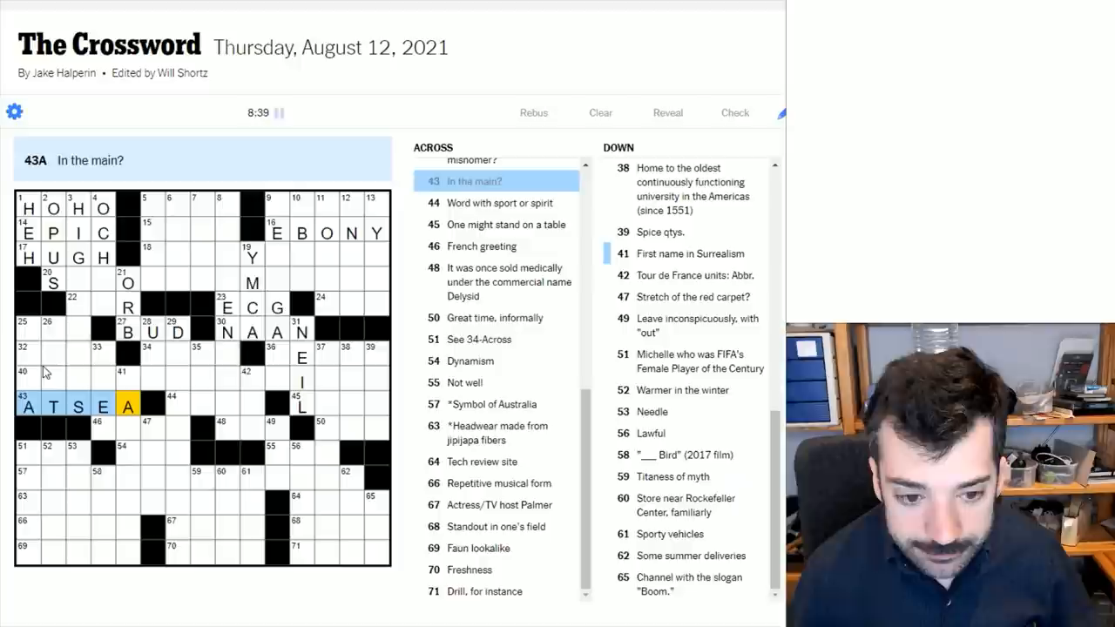
# Move to a left-side entry after filling ATSEA at 43-Across.
pyautogui.click(26, 328)
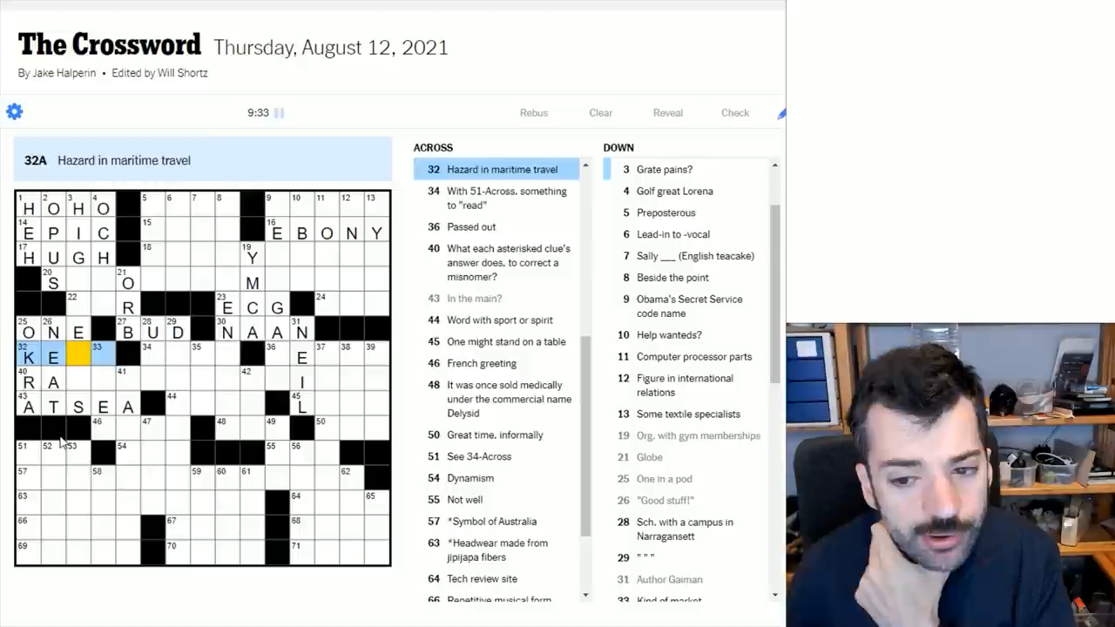
# Switch to 33-Down, 'Kind of market', after adding ONE and KE/RA on the left.
pyautogui.click(98, 355)
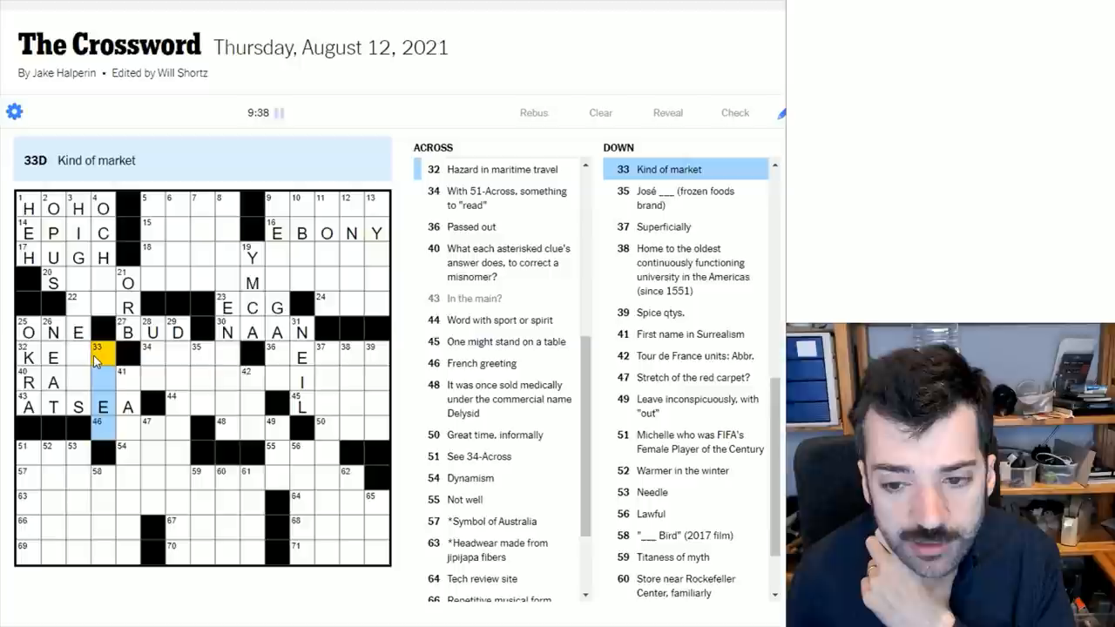
# Fill the lower-left with ALLO across and IMO running down below it.
pyautogui.click(27, 357)
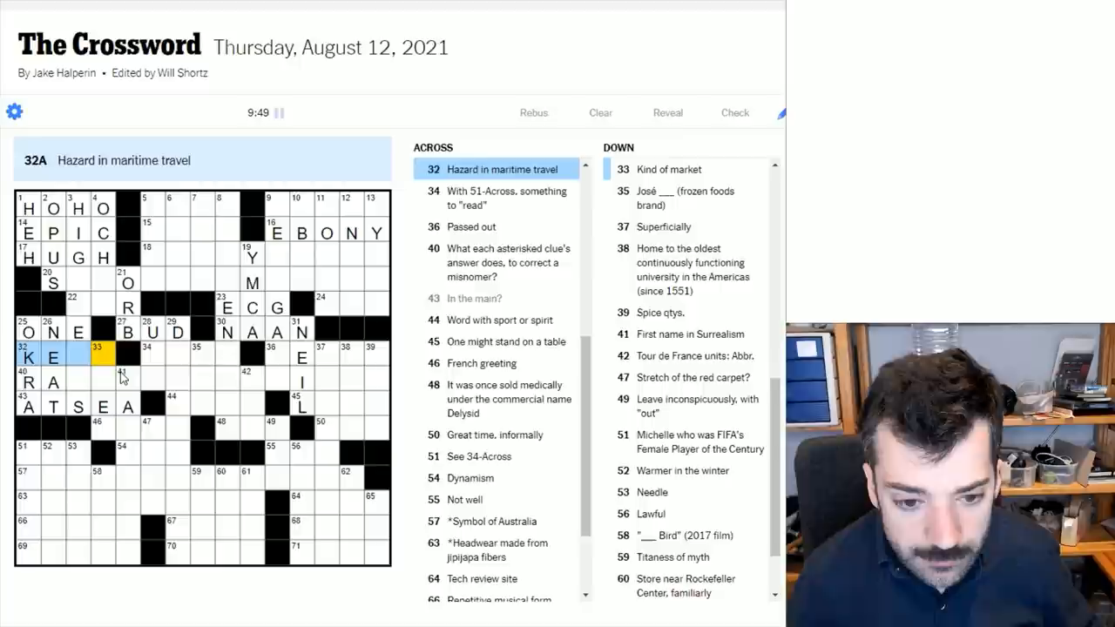
pyautogui.click(97, 429)
pyautogui.write('ALLO')
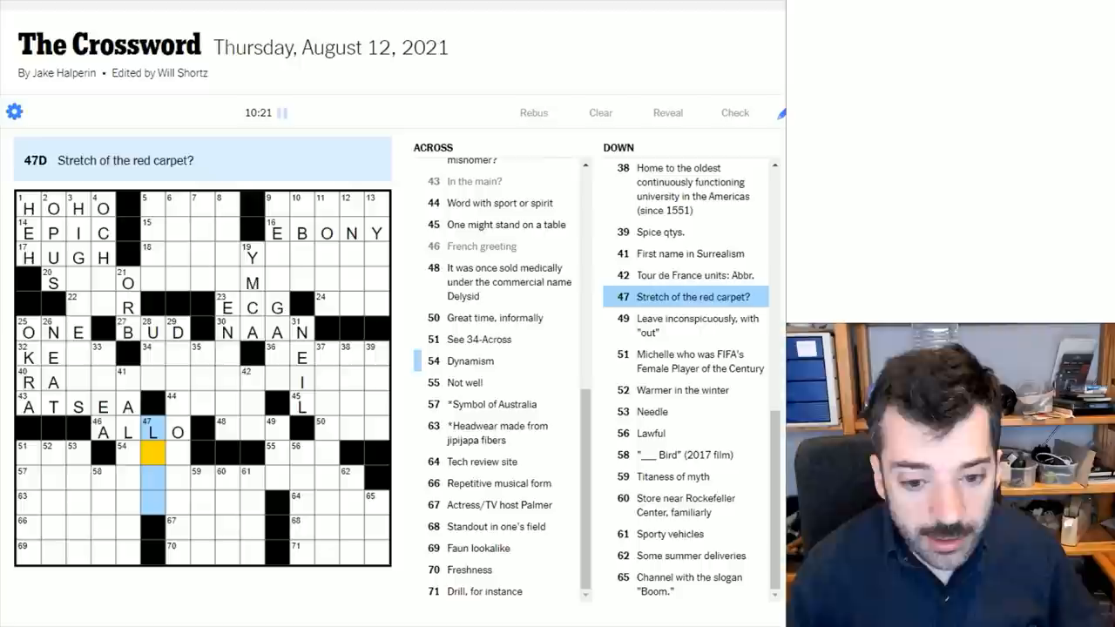
pyautogui.write('IMO')
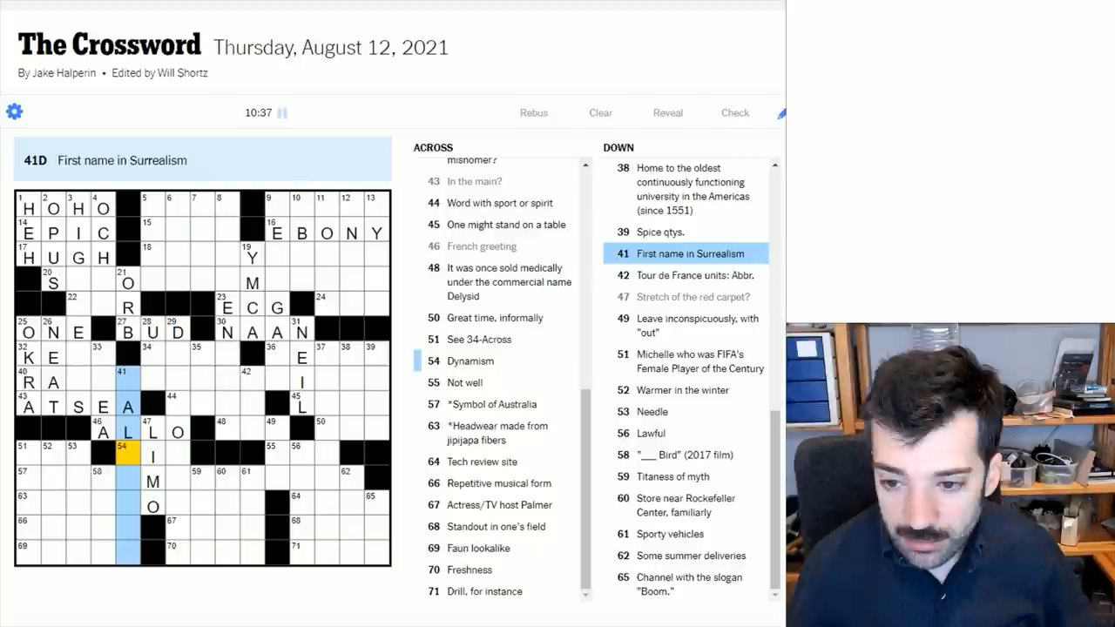
# Enter V to complete VIM and SALVADOR for 41-Down, 'First name in Surrealism'.
pyautogui.write('V')
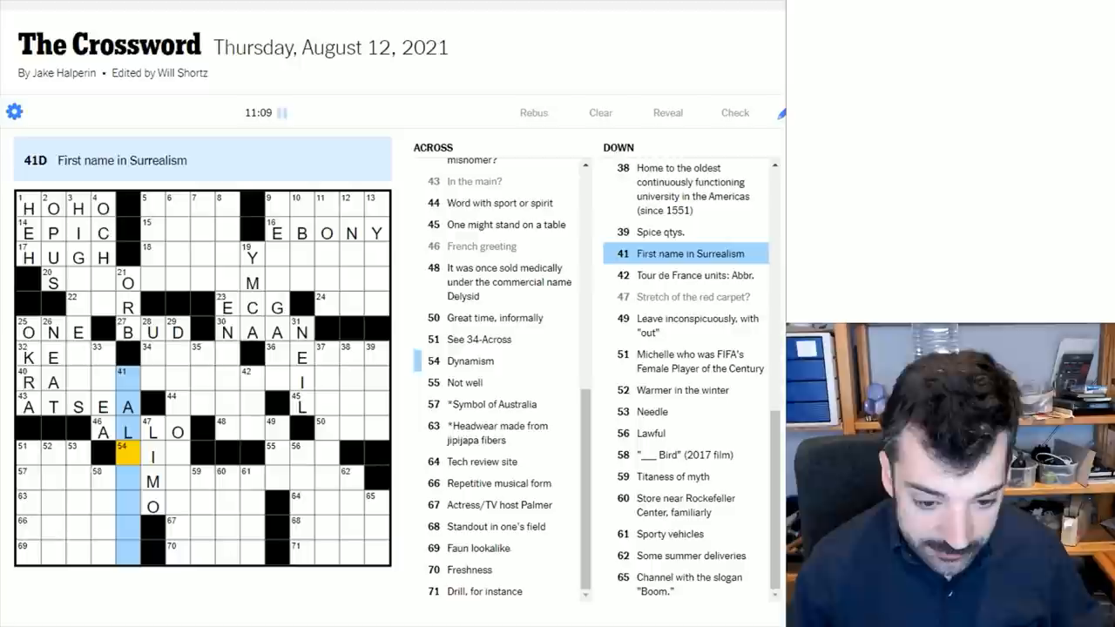
pyautogui.write('SALVADOR')
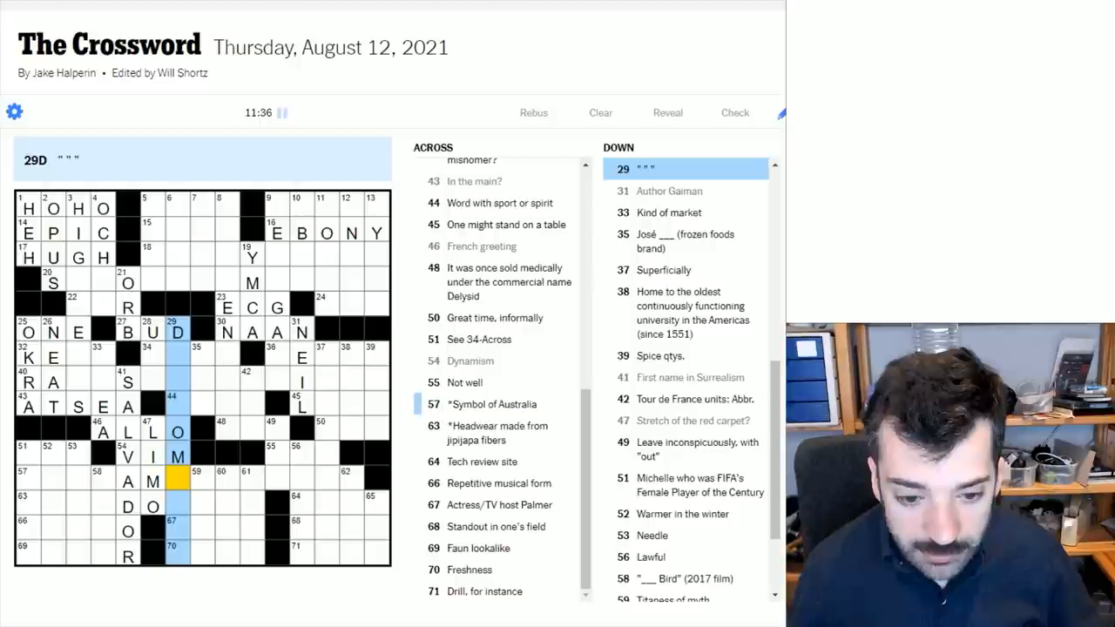
# Start TEAM at 44-Across, fill DIP at 49-Down, then move to 36-Across, 'Passed out'.
pyautogui.click(195, 355)
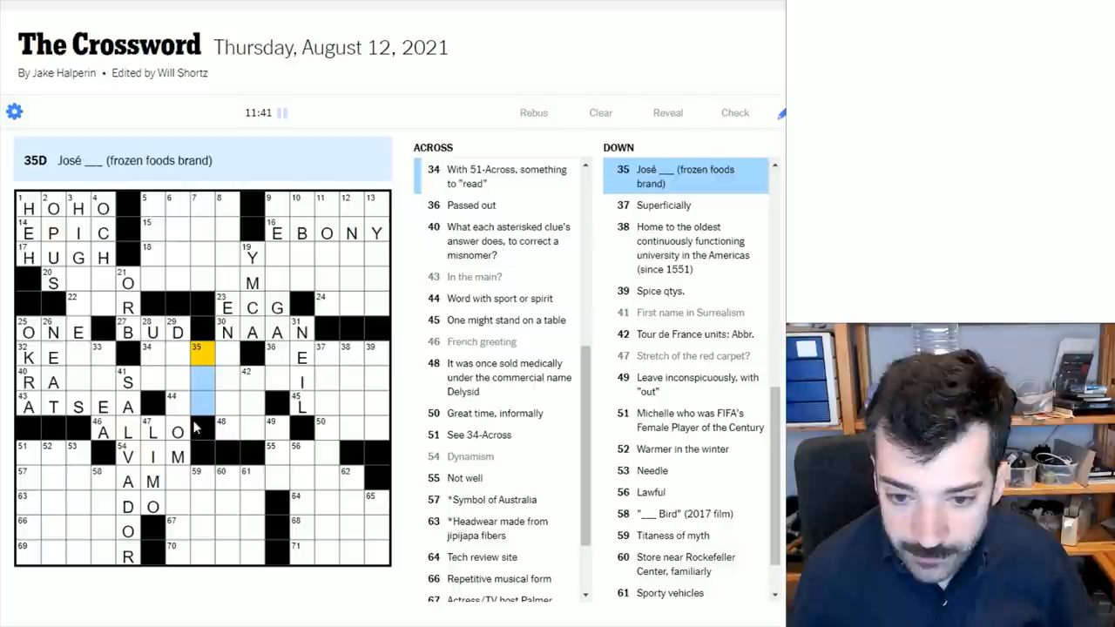
pyautogui.click(195, 401)
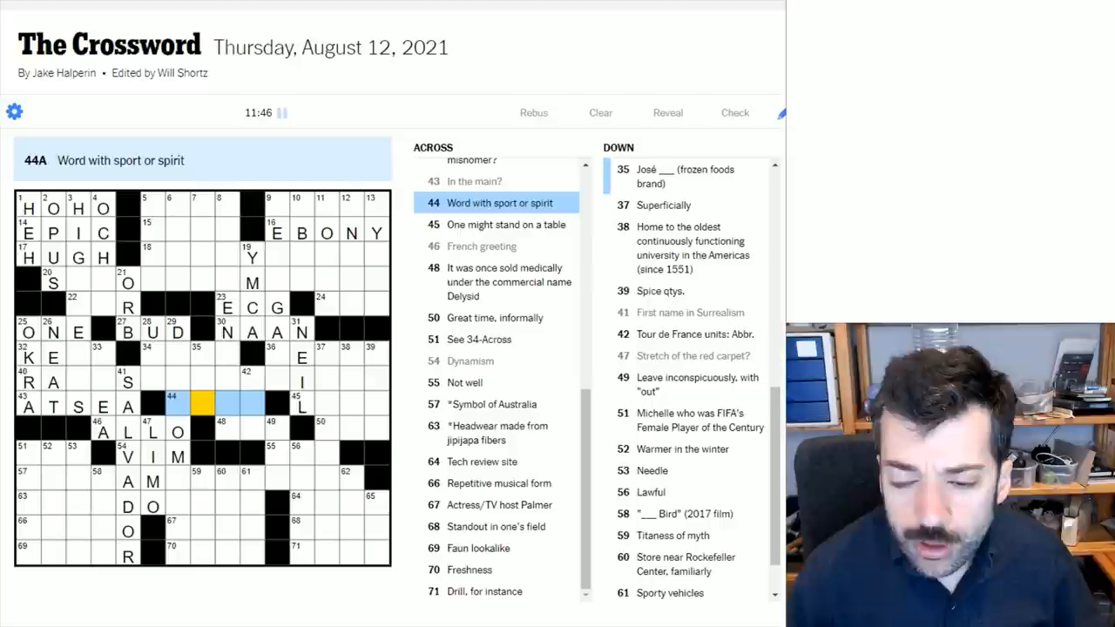
pyautogui.write('TEAM')
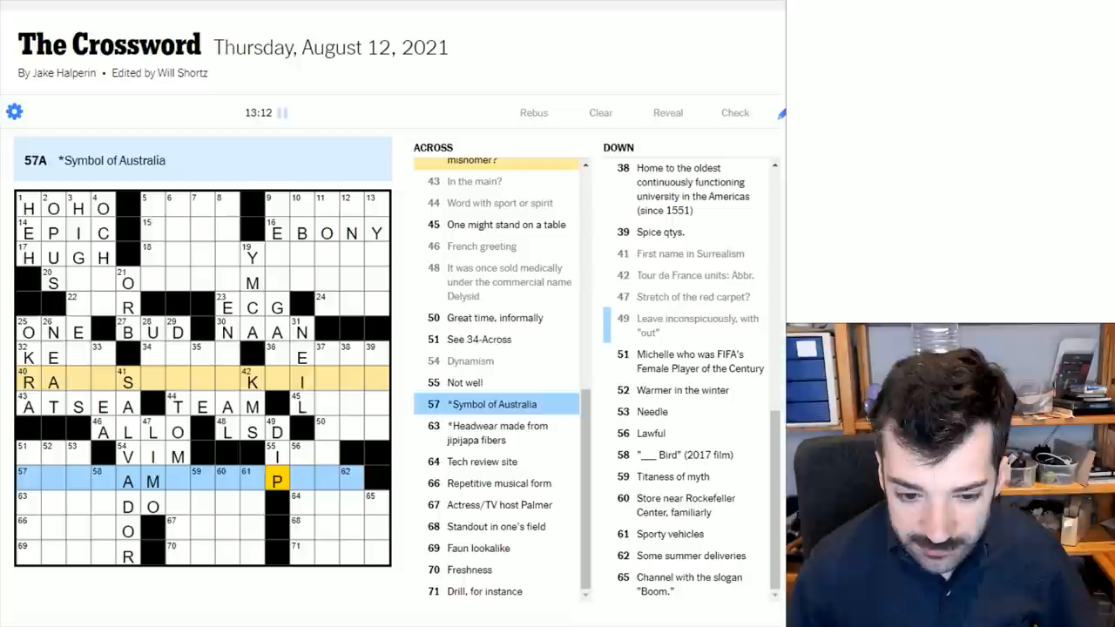
pyautogui.click(293, 453)
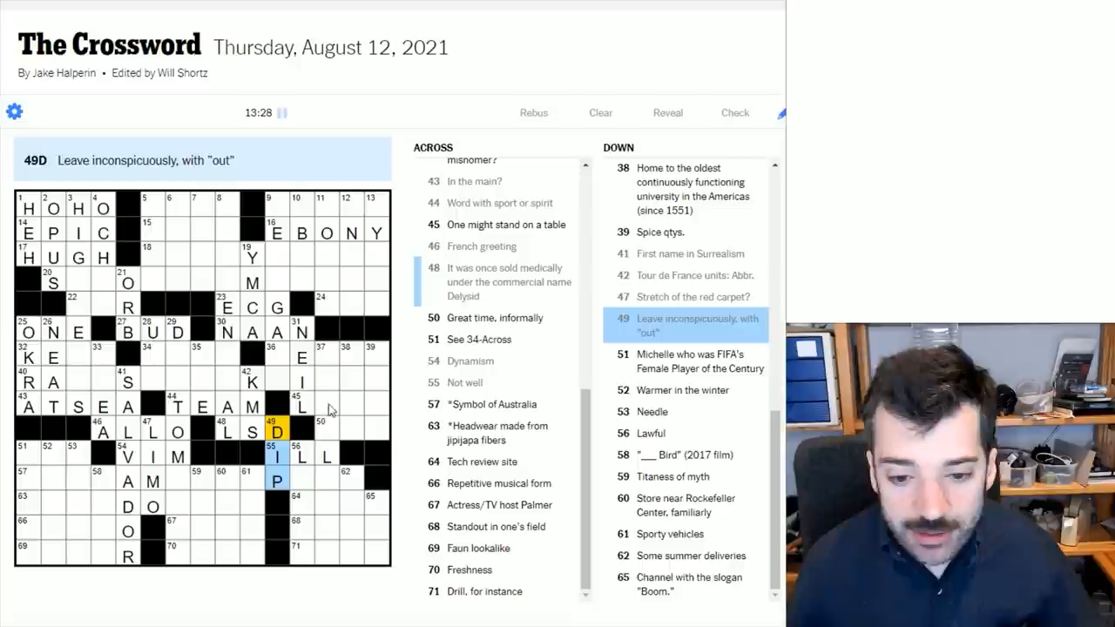
pyautogui.click(275, 357)
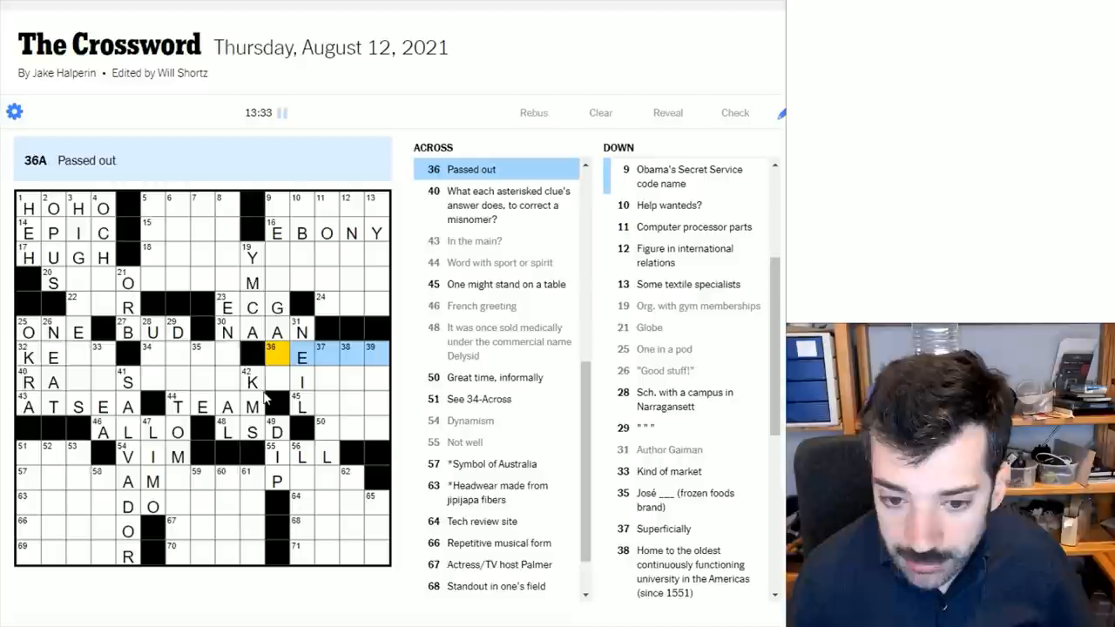
# Work on the 'Passed out' answer at 36-Across and continue into nearby entries.
pyautogui.click(363, 345)
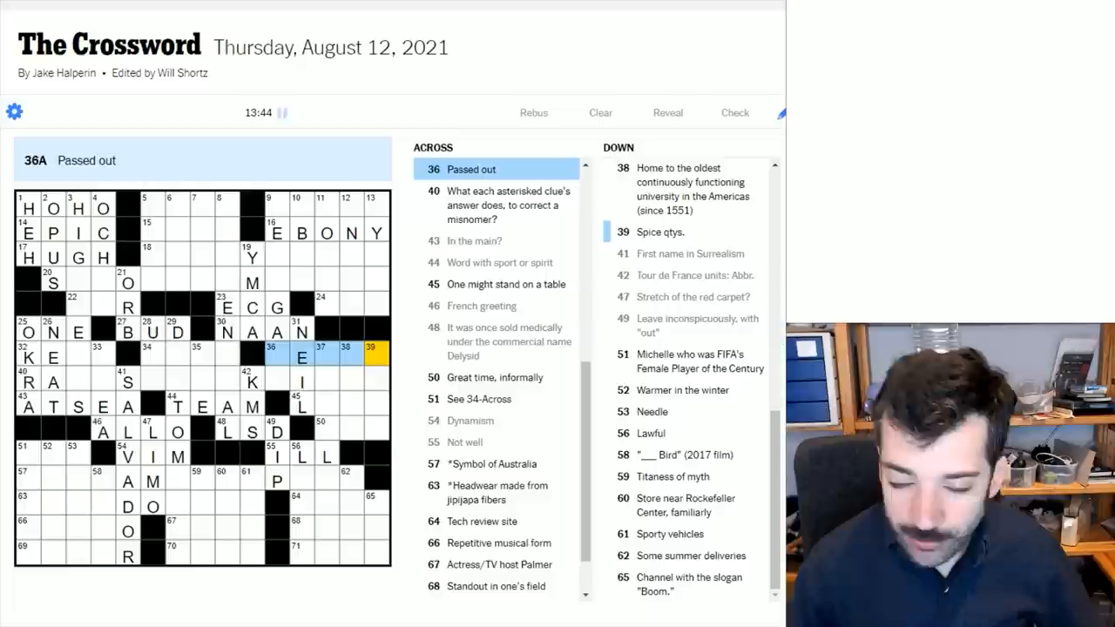
pyautogui.click(374, 357)
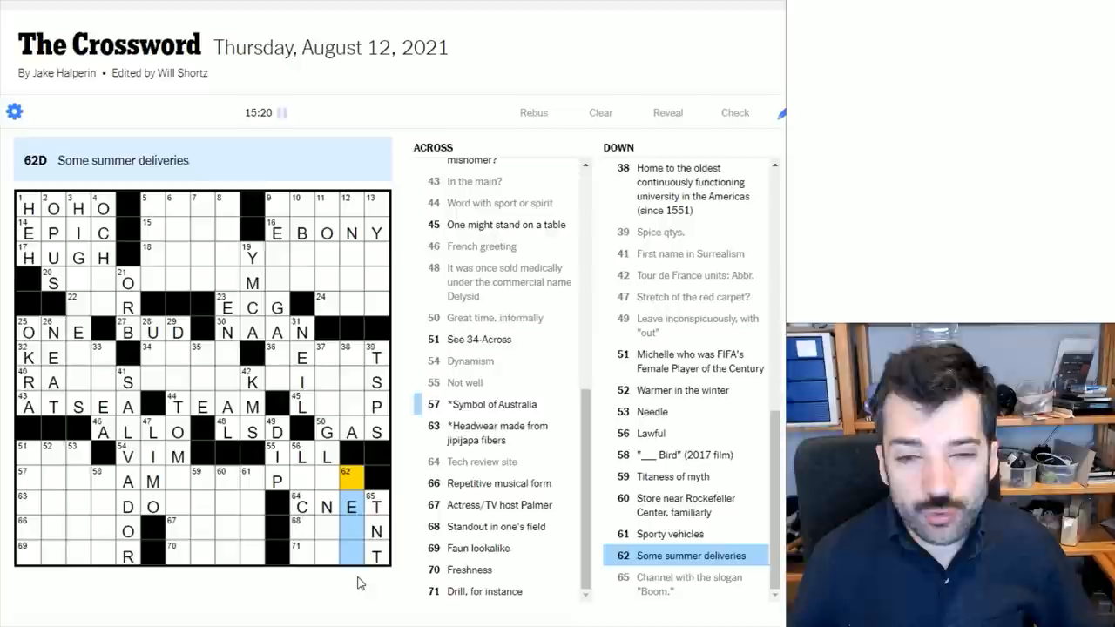
# Jump to 66-Across, 'Repetitive musical form', after filling GAS and CNET.
pyautogui.click(357, 556)
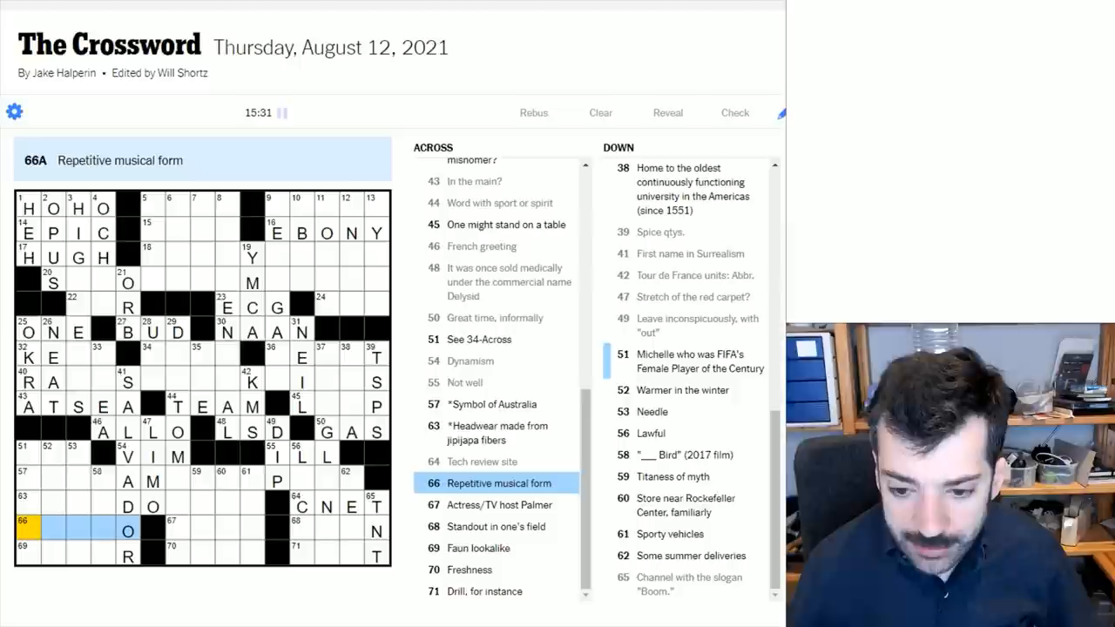
# Enter RONDO for 66-Across, 'Repetitive musical form'.
pyautogui.write('RONDO')
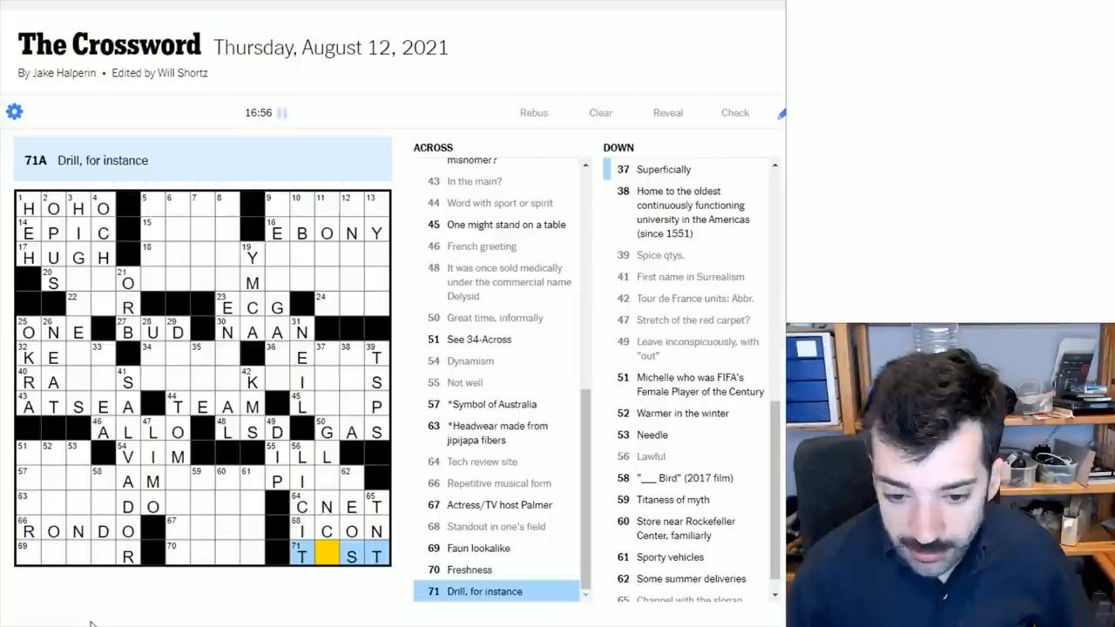
# Finish TEST at 71-Across, add EAT, KITS, LAP, and extend 57-Across to AMARSUPIAL.
pyautogui.click(663, 169)
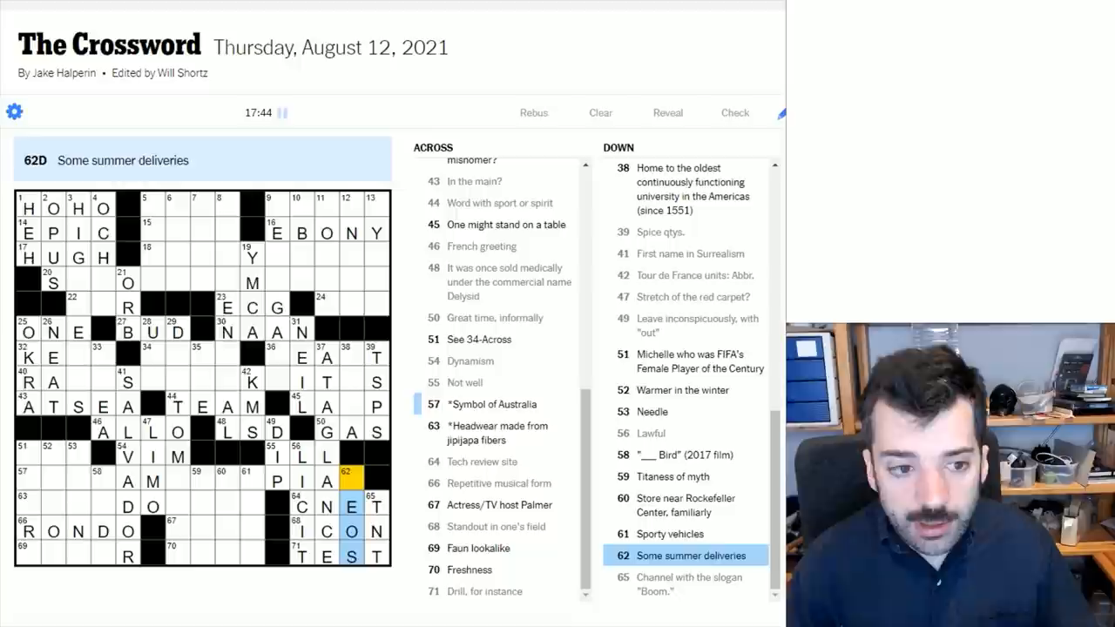
pyautogui.write('L')
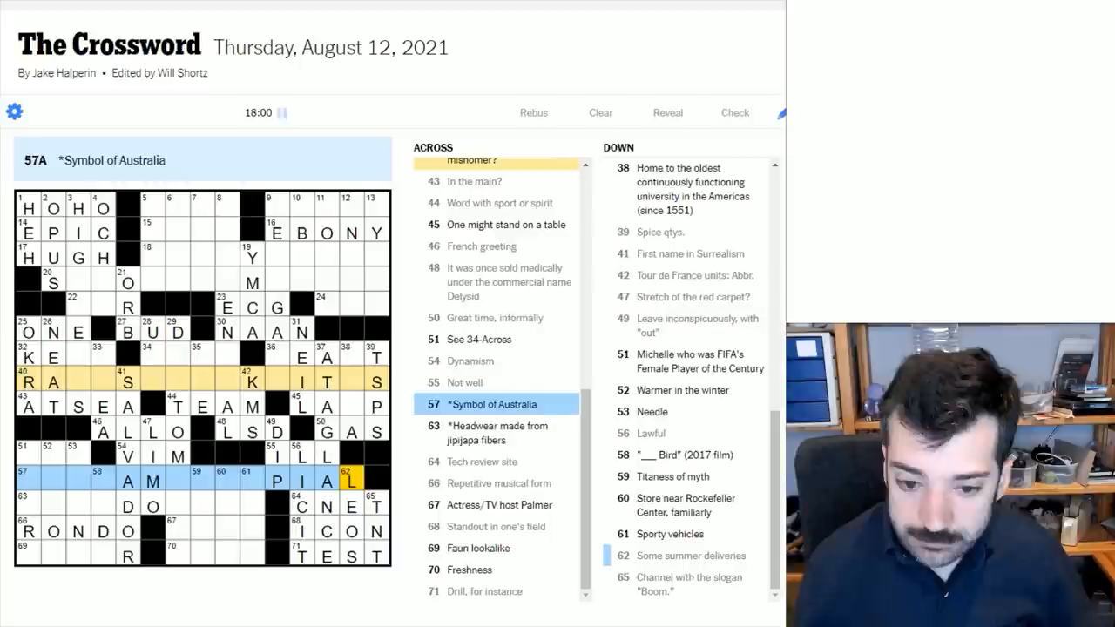
pyautogui.write('ARSU')
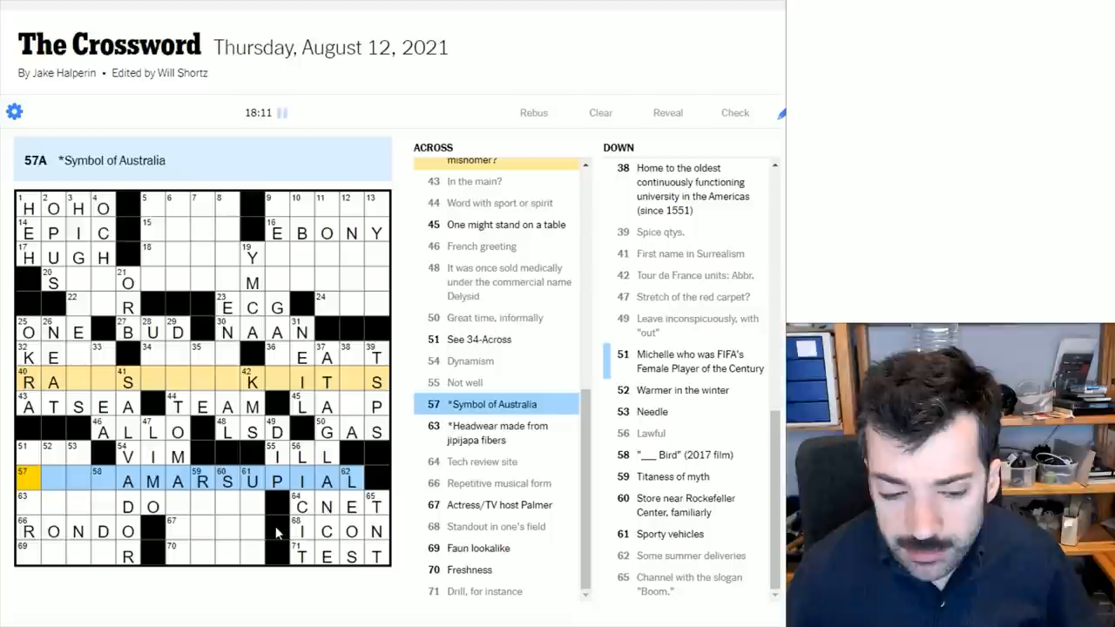
# Enter SATYR at 69-Across, revisit 57-Across, then move to 52-Down 'Warmer in the winter'.
pyautogui.click(247, 381)
pyautogui.write('HOOTING')
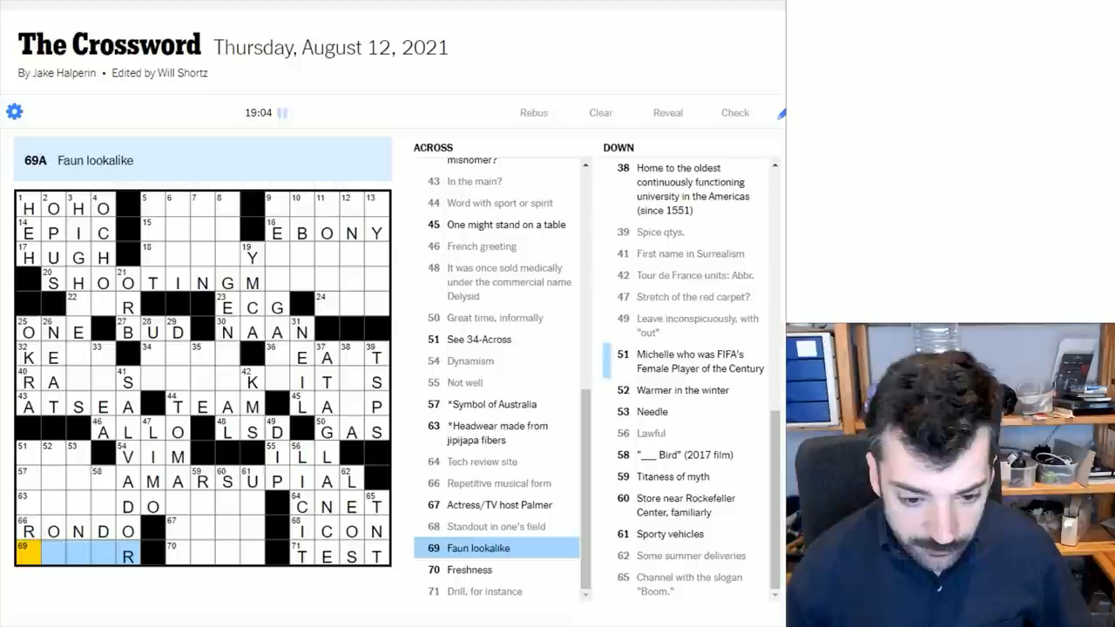
pyautogui.write('SATYR')
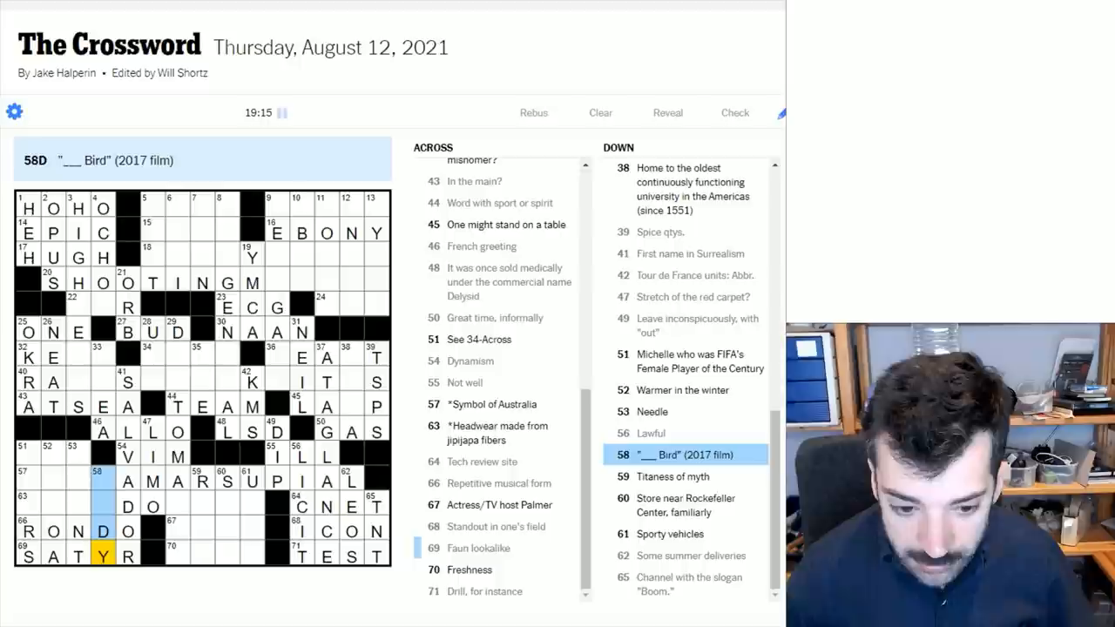
pyautogui.click(651, 411)
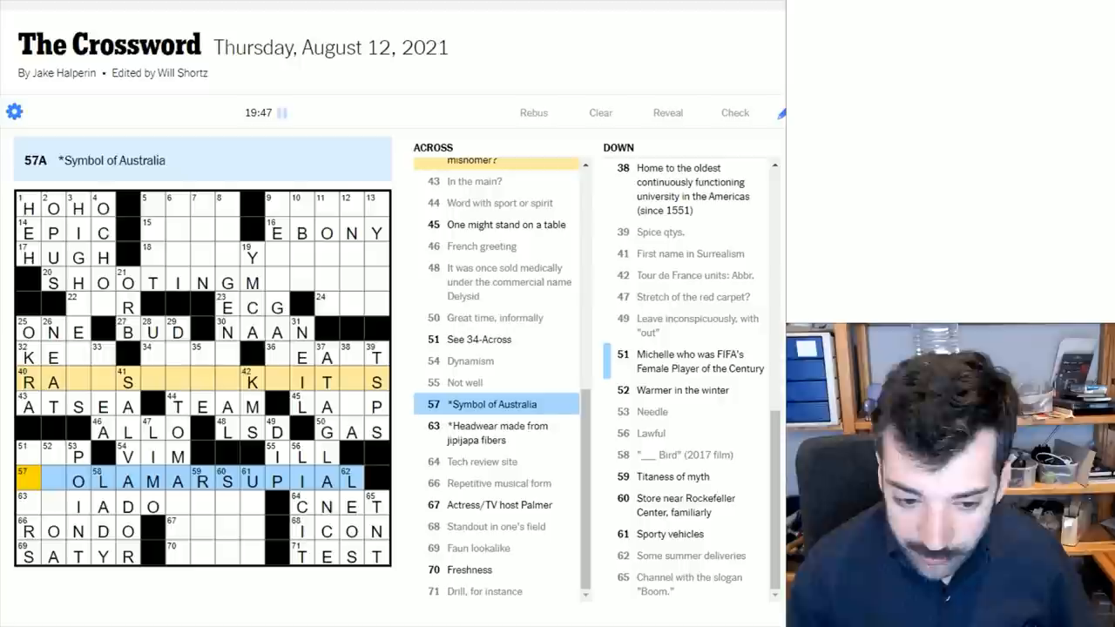
pyautogui.click(171, 357)
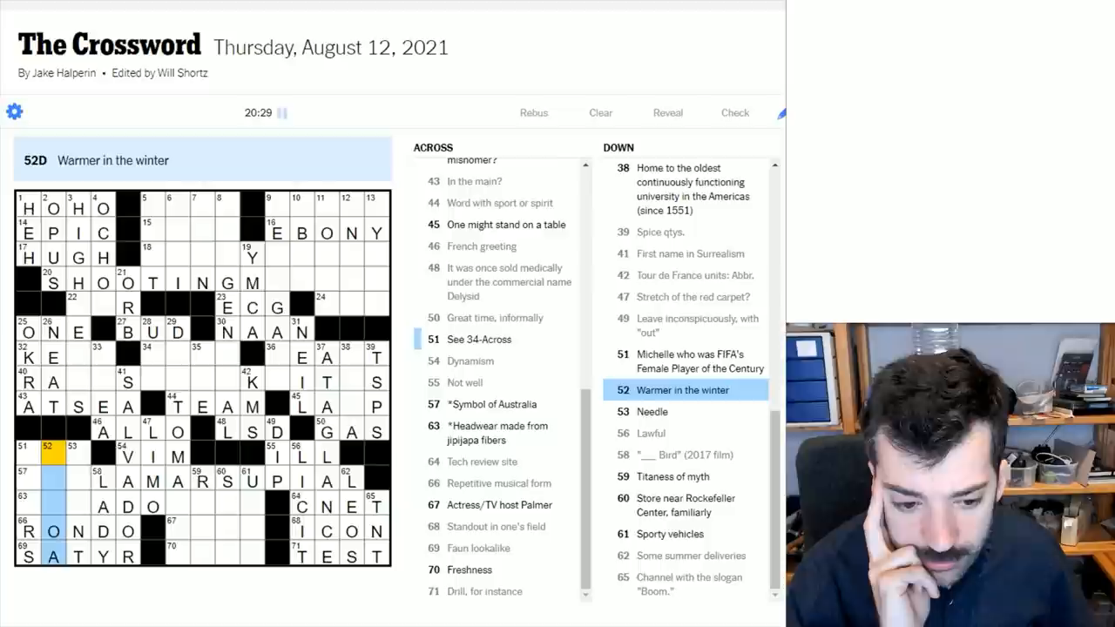
# Fill REEF at 32-Across and CALLS below it, ending on 22-Across 'Good one'.
pyautogui.click(73, 483)
pyautogui.write('COC')
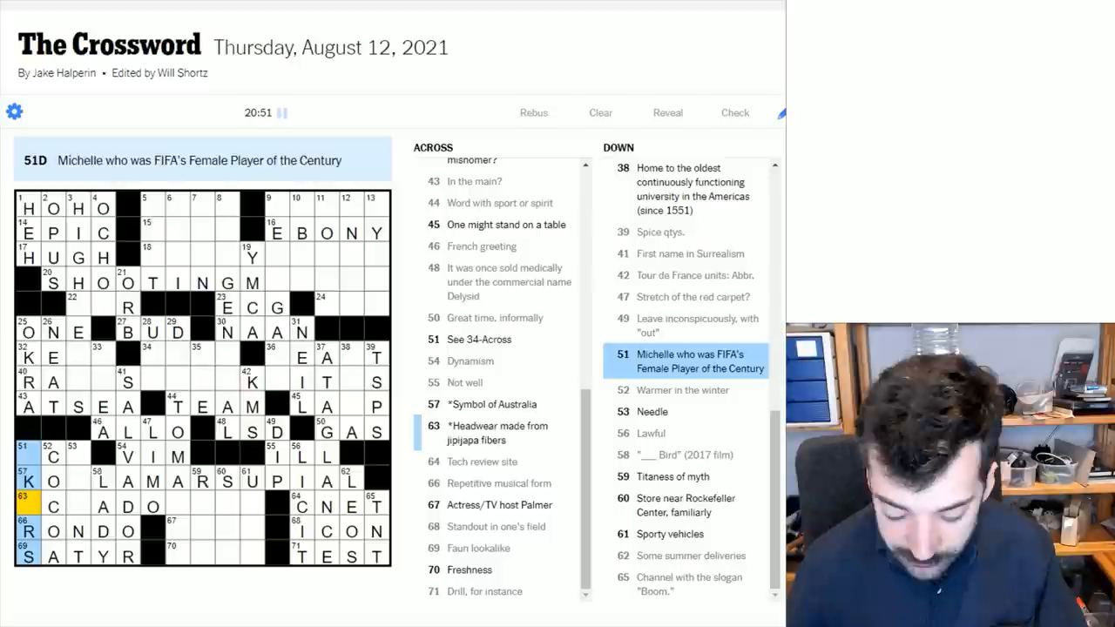
pyautogui.click(52, 505)
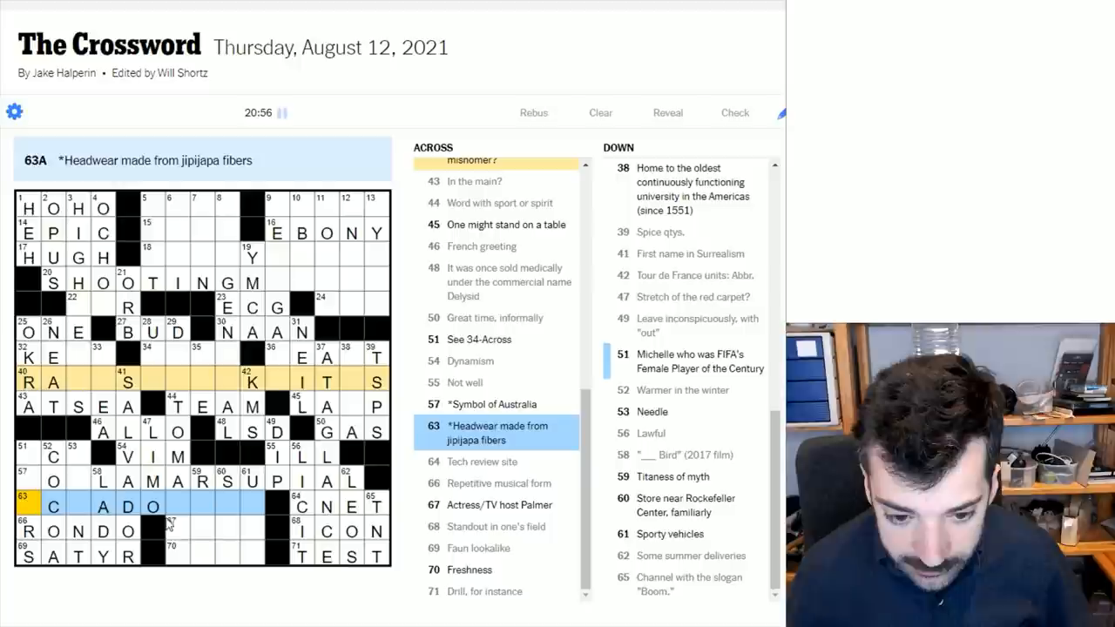
pyautogui.click(178, 530)
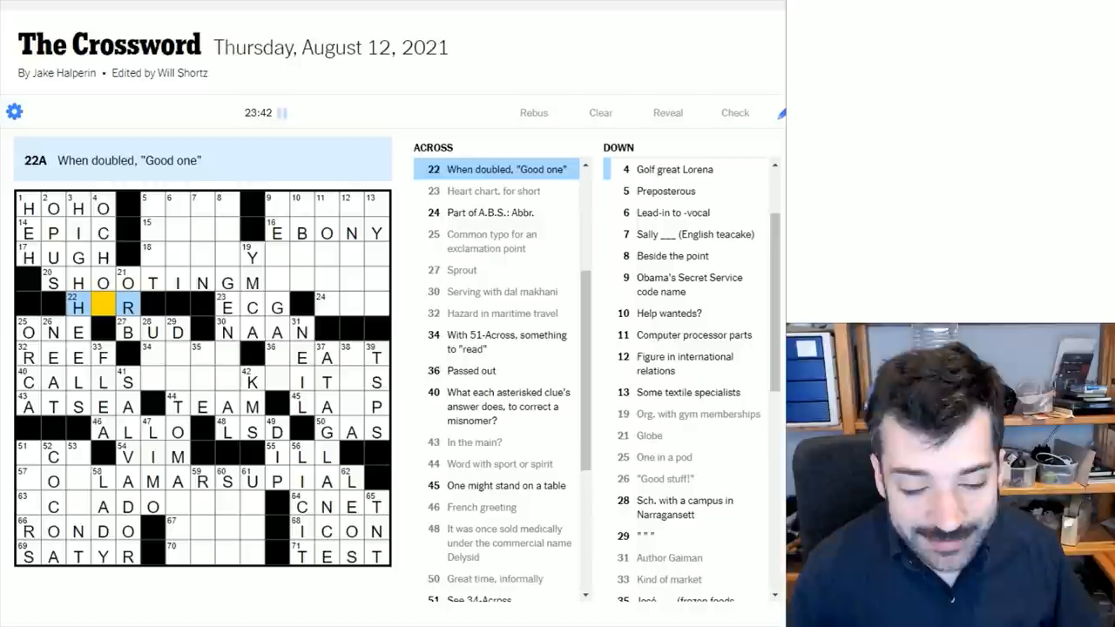
# Complete CALLSITLIKEITIS, KOALAMARSUPIAL at 57-Across and HAR at 22-Across.
pyautogui.write('A')
pyautogui.click(202, 382)
pyautogui.write('LIKEITI')
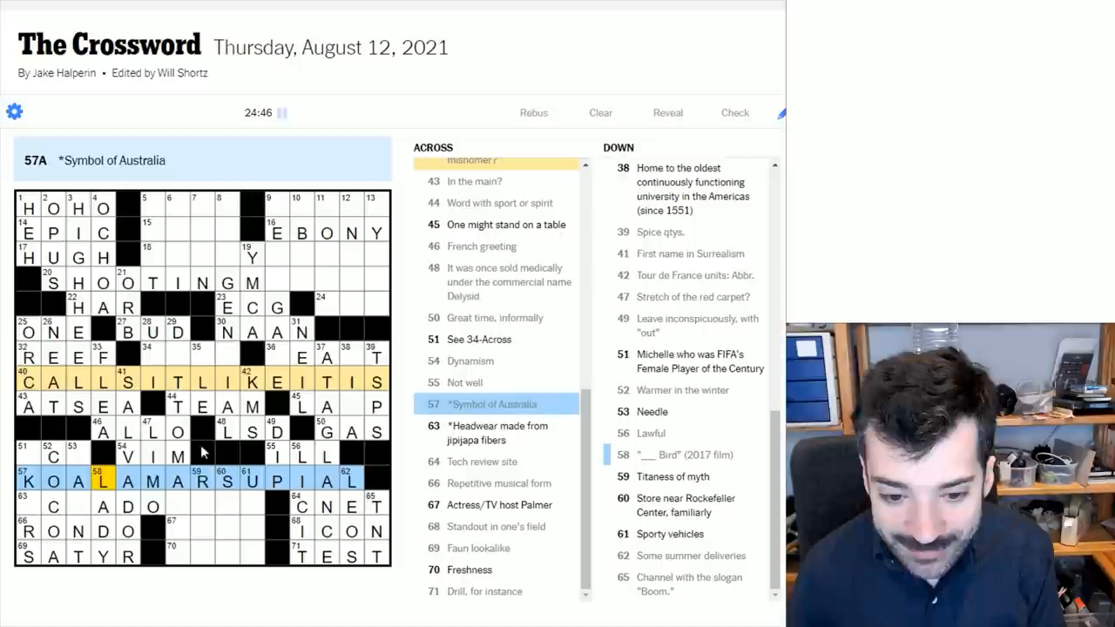
# Finish 20-Across as SHOOTINGMETEOR and move to 10-Down 'Help wanted?'.
pyautogui.click(353, 481)
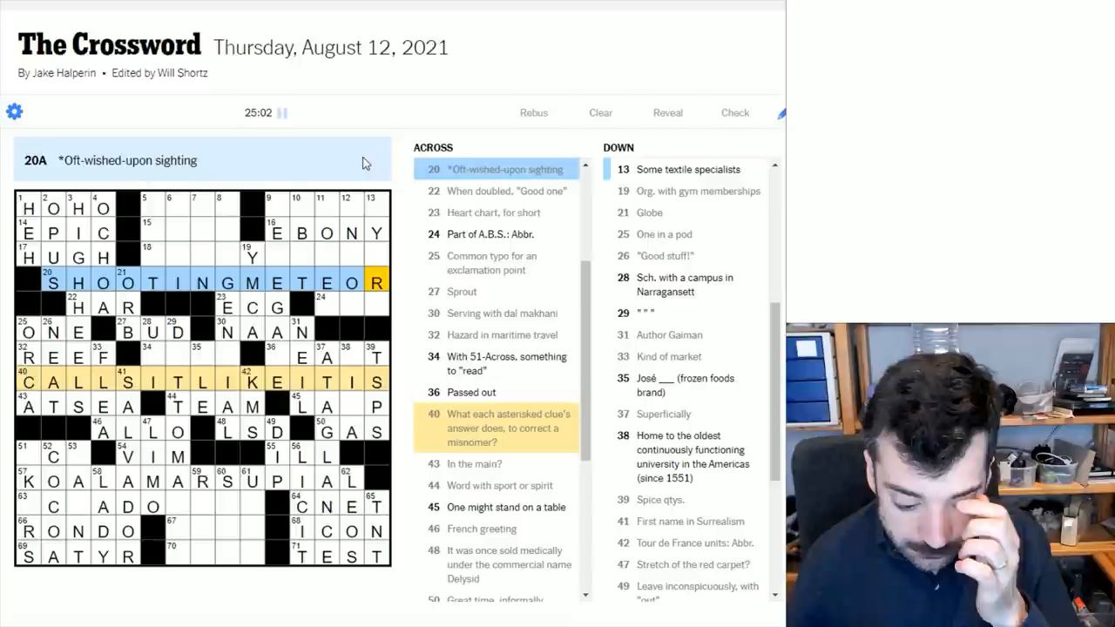
pyautogui.click(279, 258)
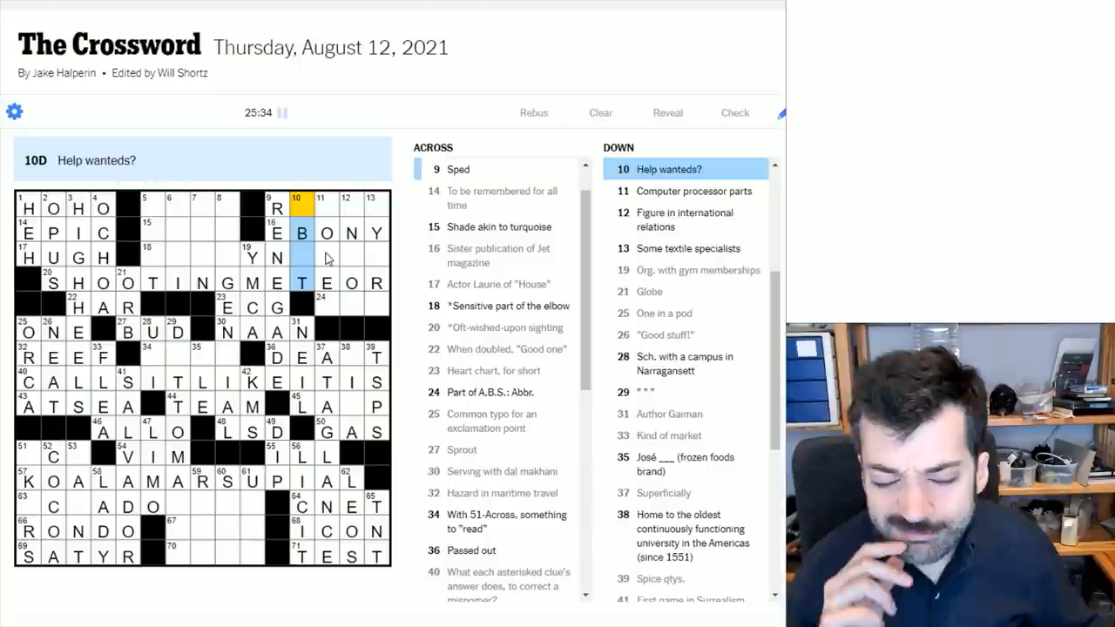
# Fill the top-right corner with RACED at 9-Across and FUNNYNERVE at 18-Across.
pyautogui.click(321, 207)
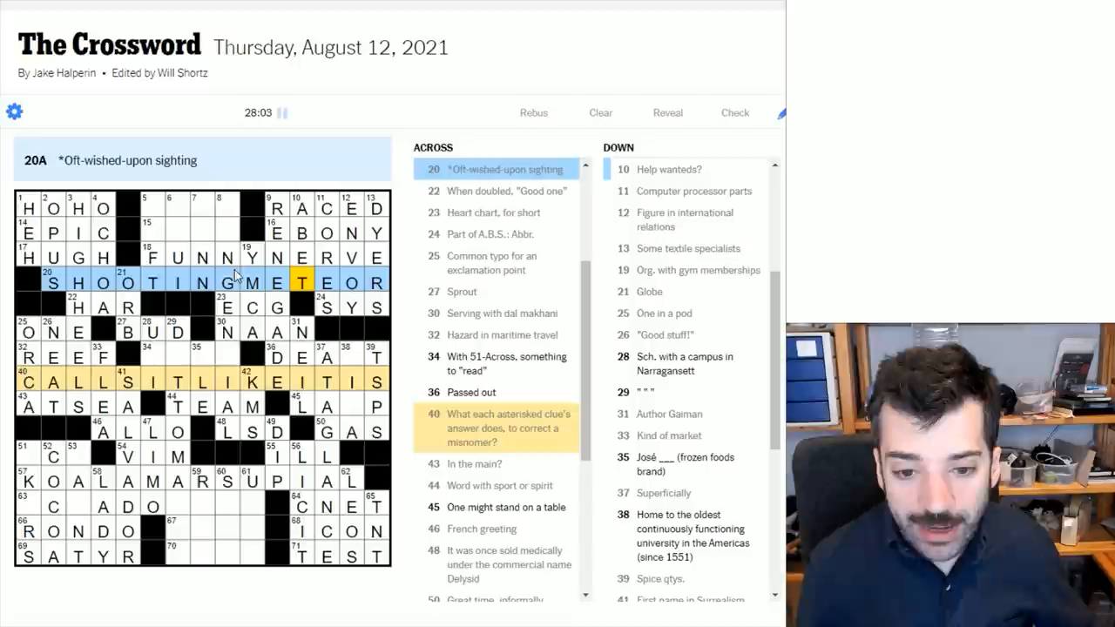
# Add letters to 7-Down and 8-Down, then select 34-Across 'something to read'.
pyautogui.click(148, 208)
pyautogui.write('DA')
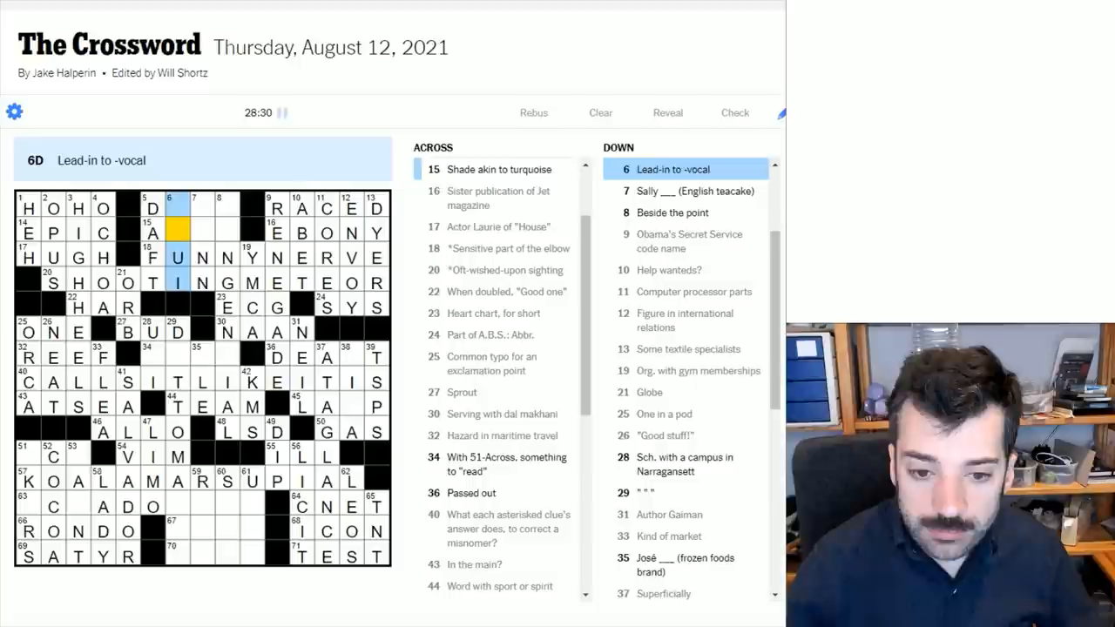
pyautogui.click(198, 208)
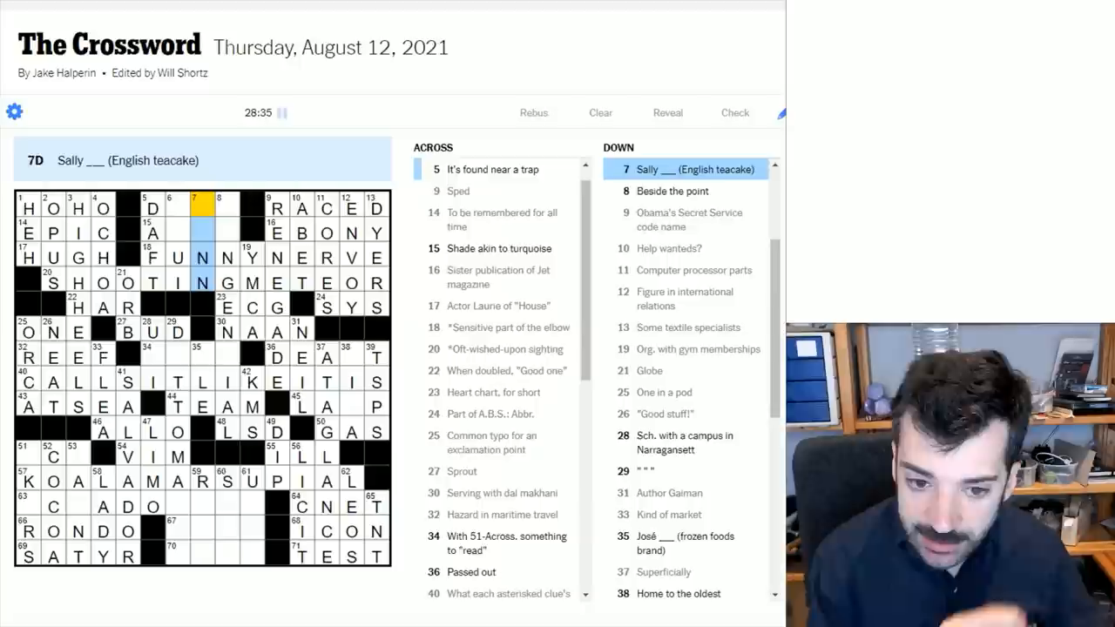
pyautogui.click(227, 207)
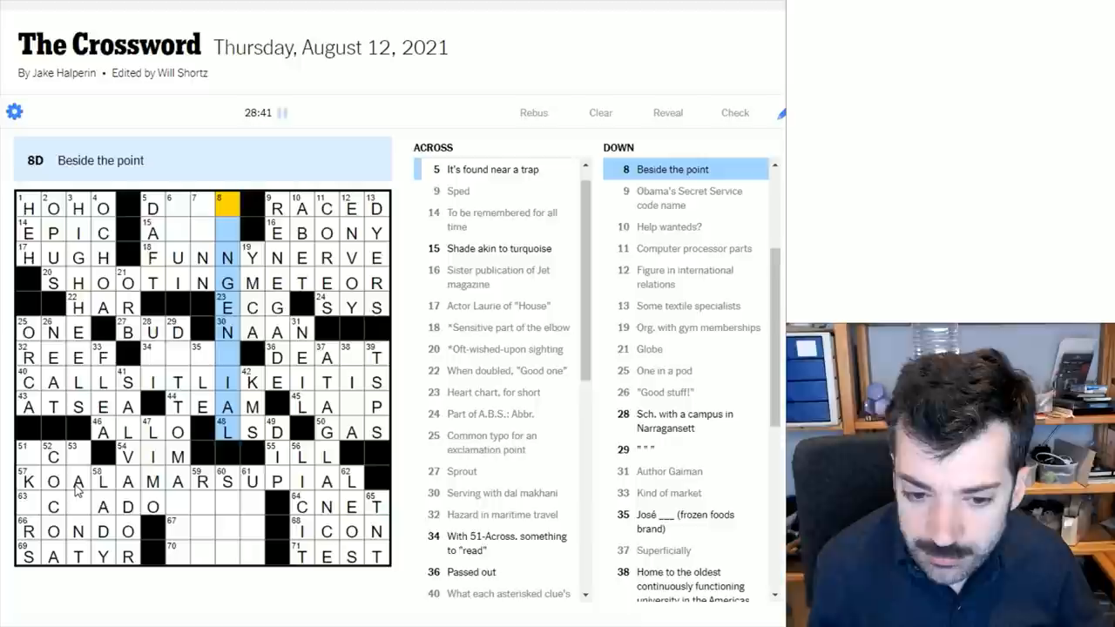
pyautogui.click(226, 357)
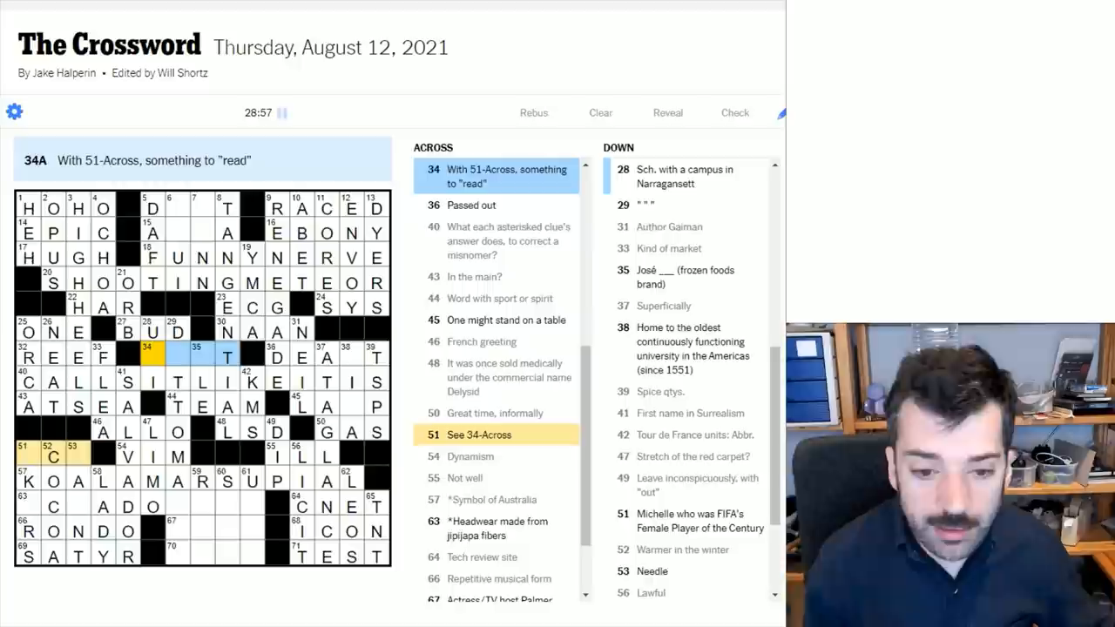
# Enter RIO at 34-Across for RIOT ACT and fill ECUADOR in the lower headwear row.
pyautogui.write('RIO')
pyautogui.click(351, 394)
pyautogui.write('LIM')
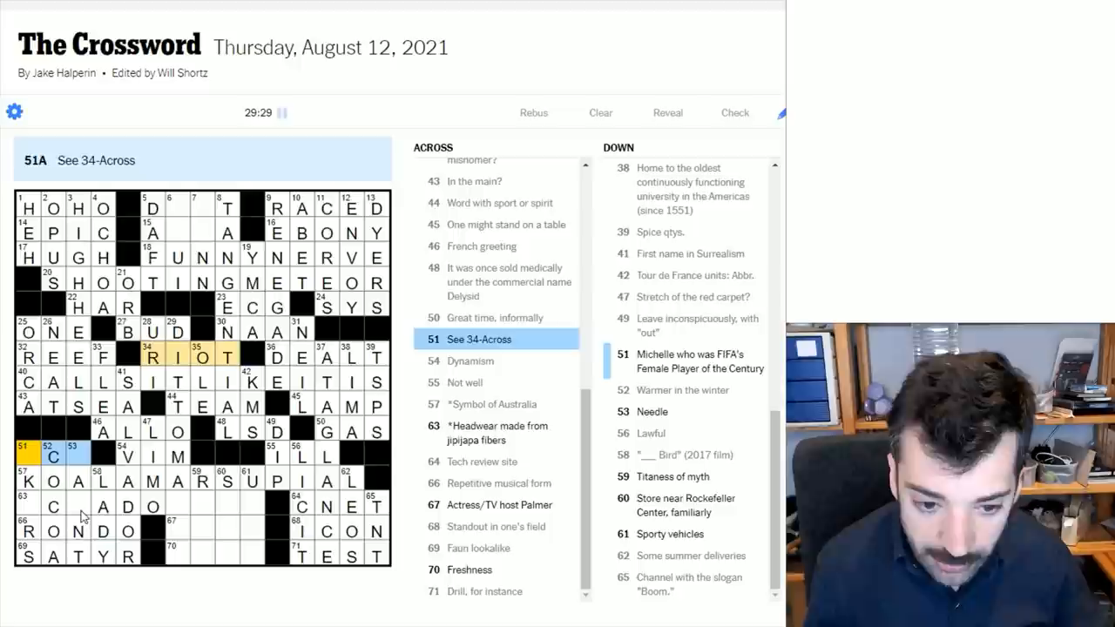
pyautogui.click(76, 456)
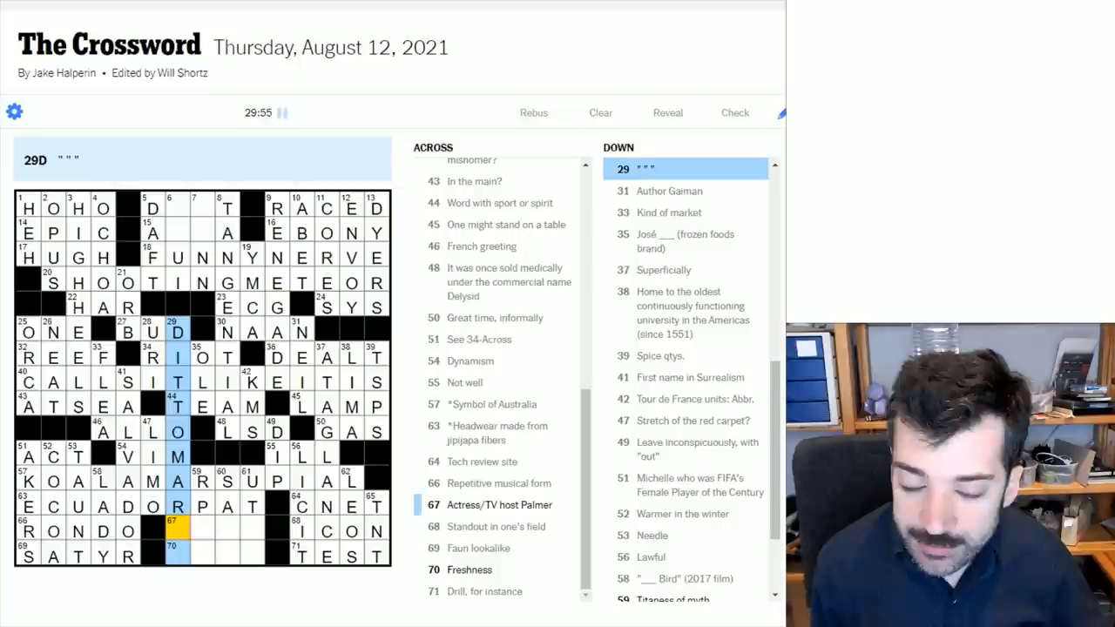
# Complete KEKE, SASS and ECUADORHAT along the bottom, and AQUA at 15-Across.
pyautogui.write('KS')
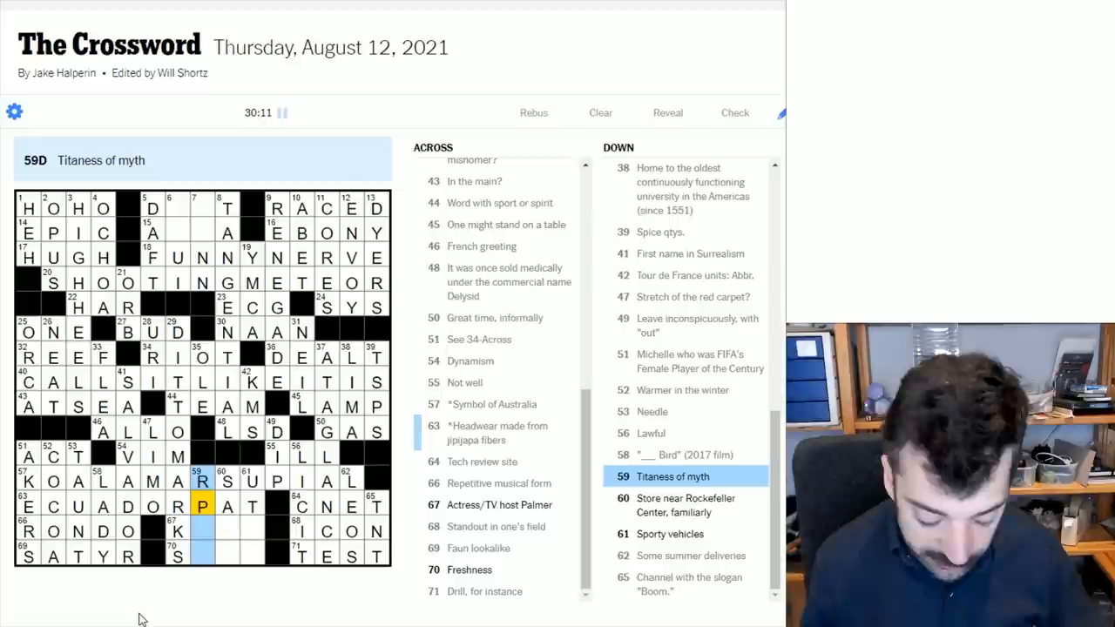
pyautogui.write('HEA')
pyautogui.click(190, 232)
pyautogui.write('QU')
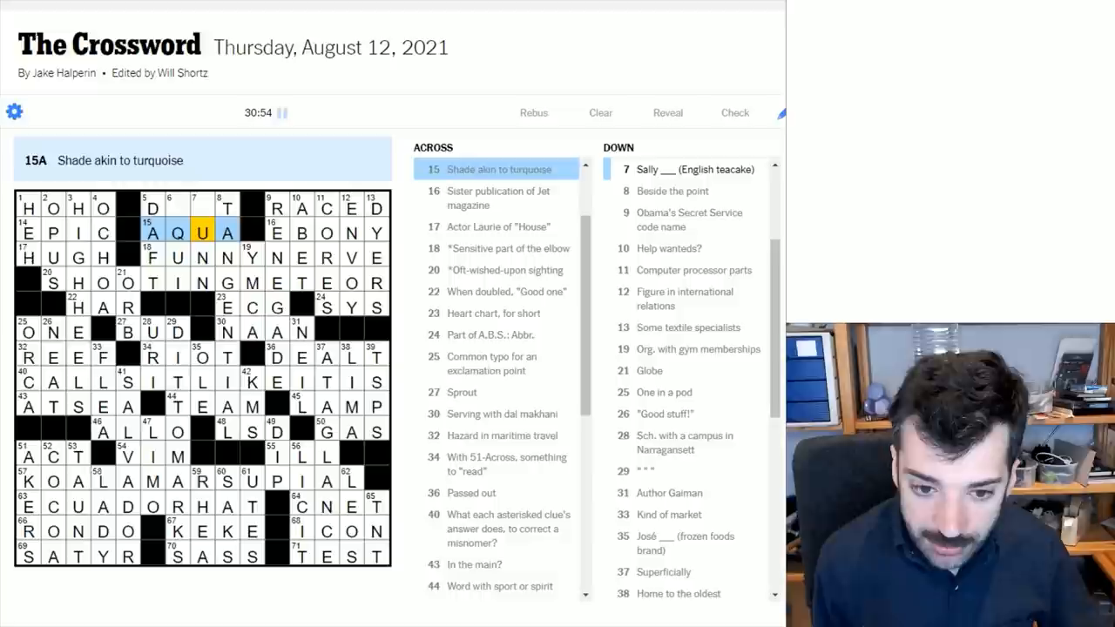
pyautogui.click(174, 208)
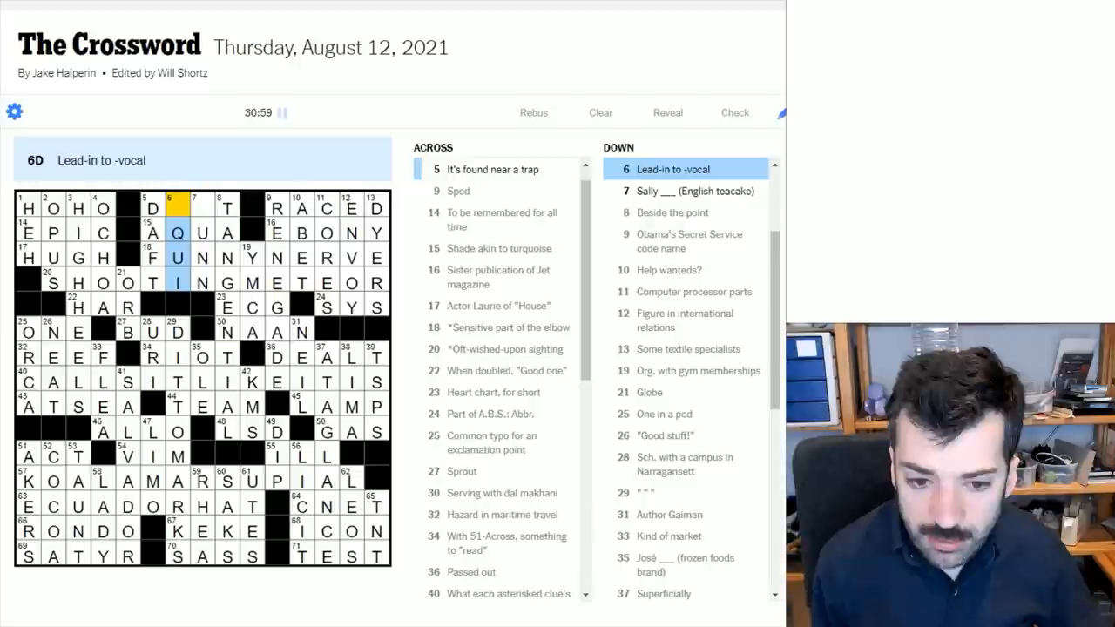
pyautogui.click(496, 169)
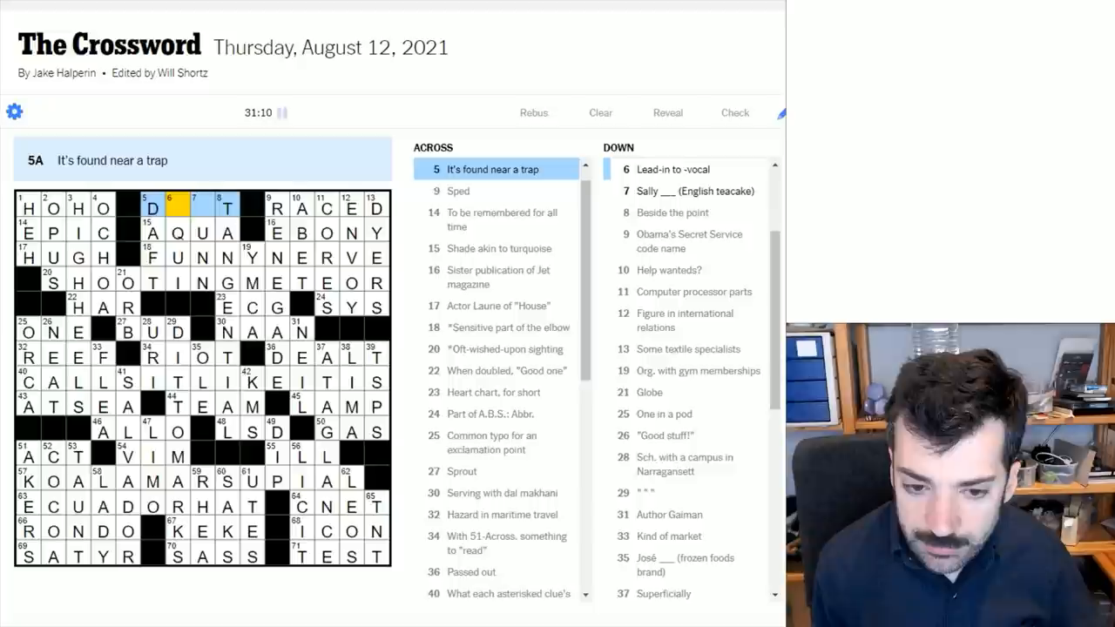
pyautogui.click(177, 207)
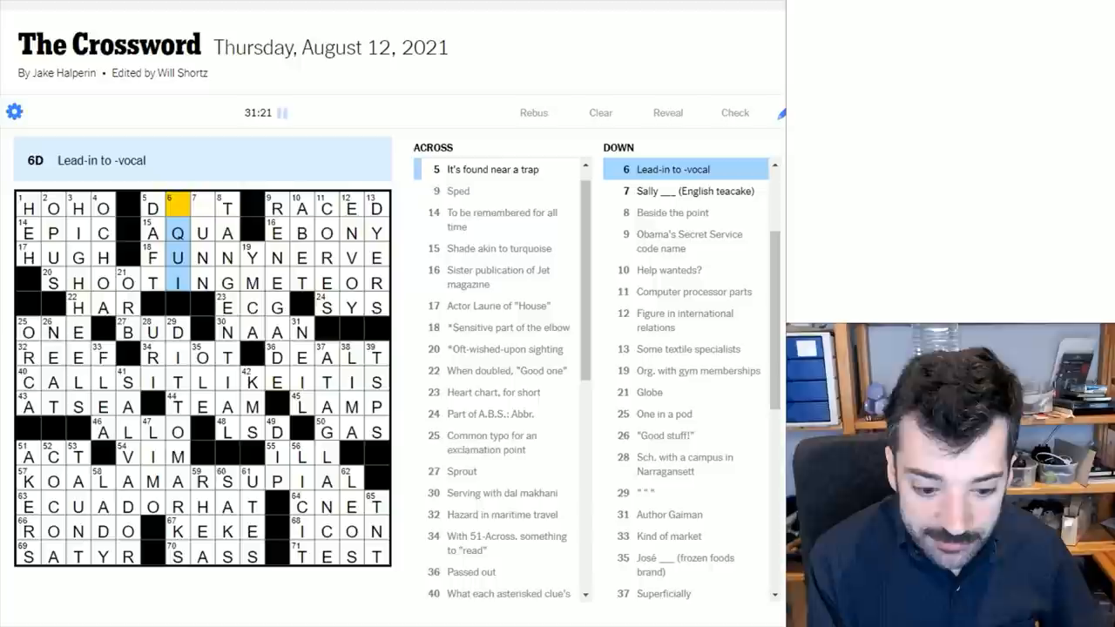
pyautogui.click(202, 208)
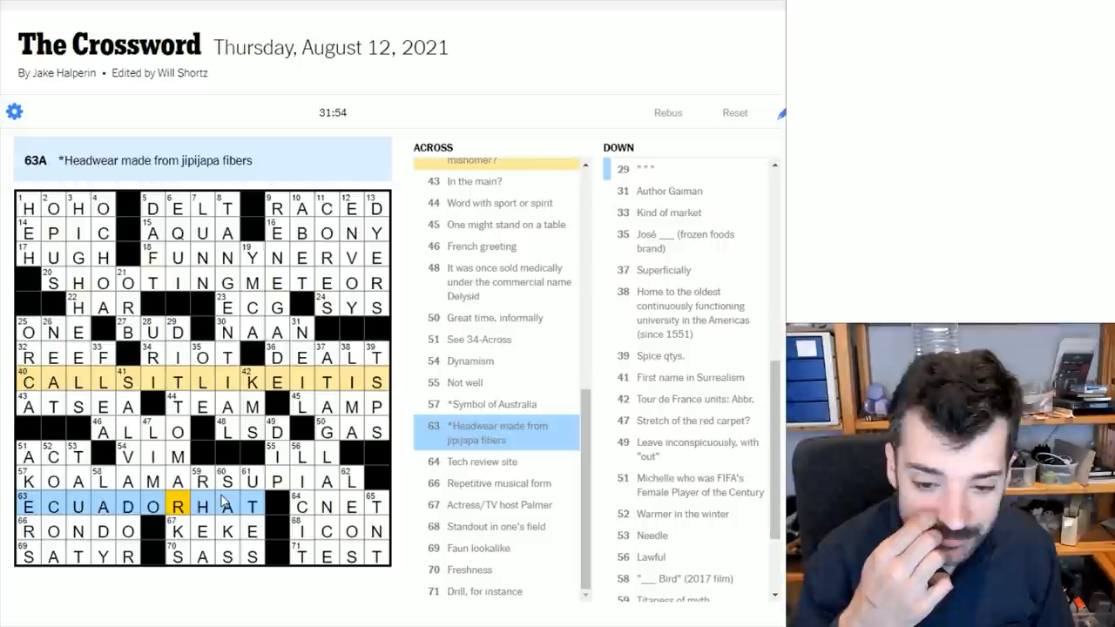
# Enter DELT at 5-Across, completing the grid with the timer stopped at 31:54.
pyautogui.click(155, 381)
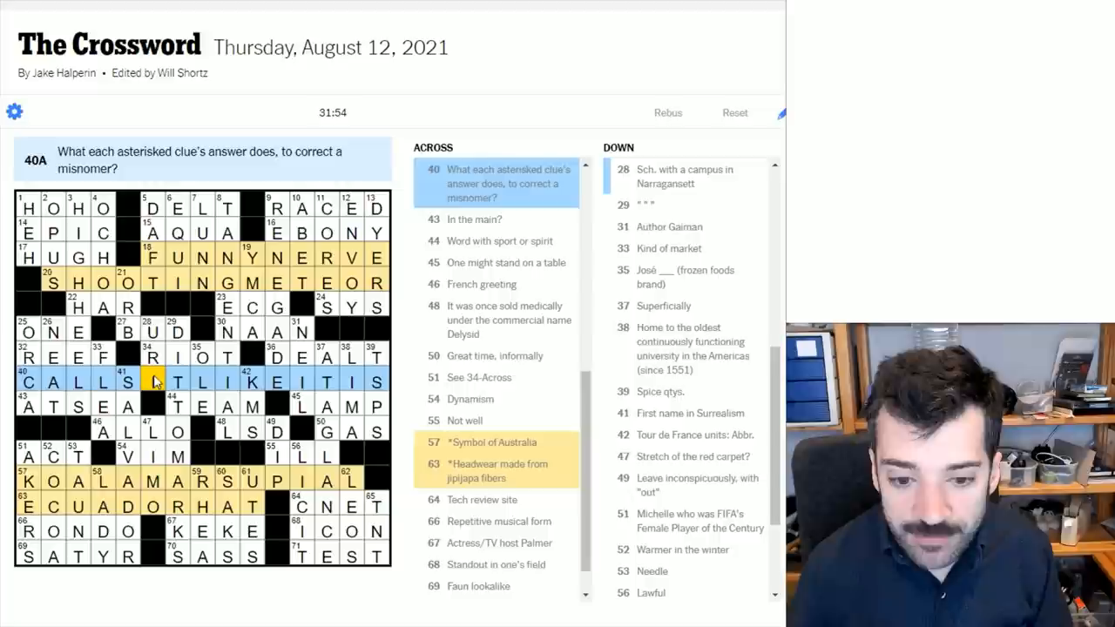
pyautogui.click(96, 480)
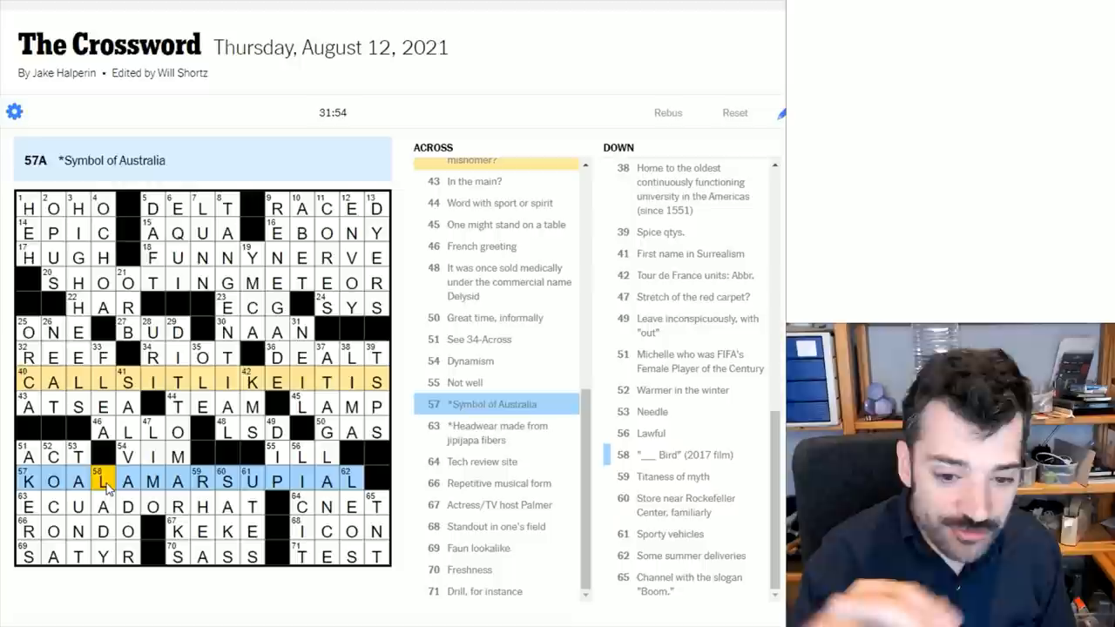
pyautogui.click(199, 282)
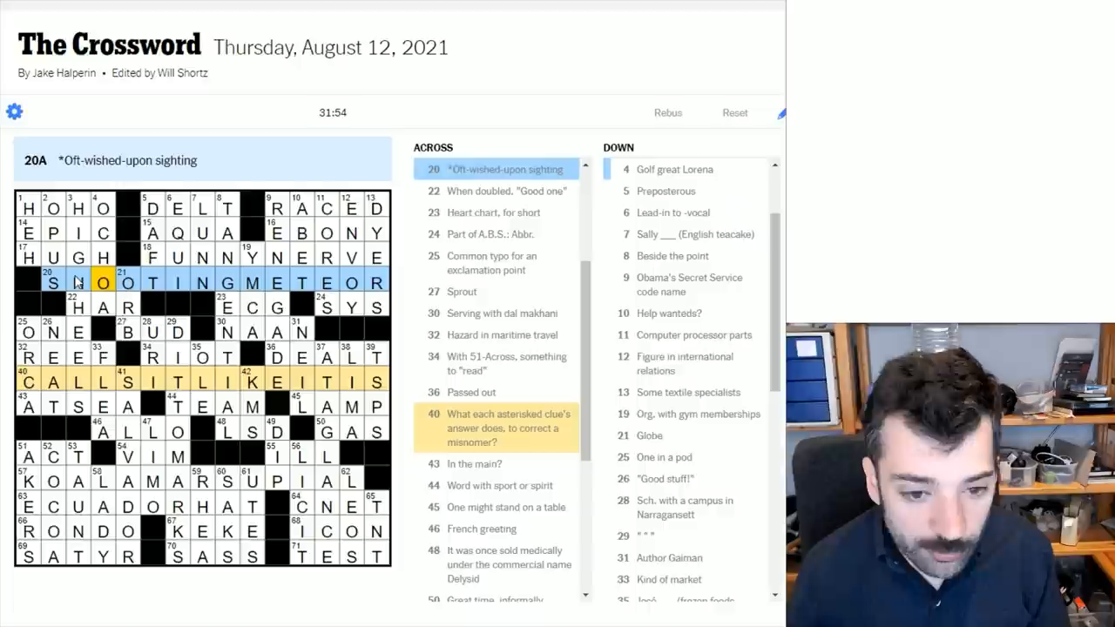
pyautogui.click(247, 383)
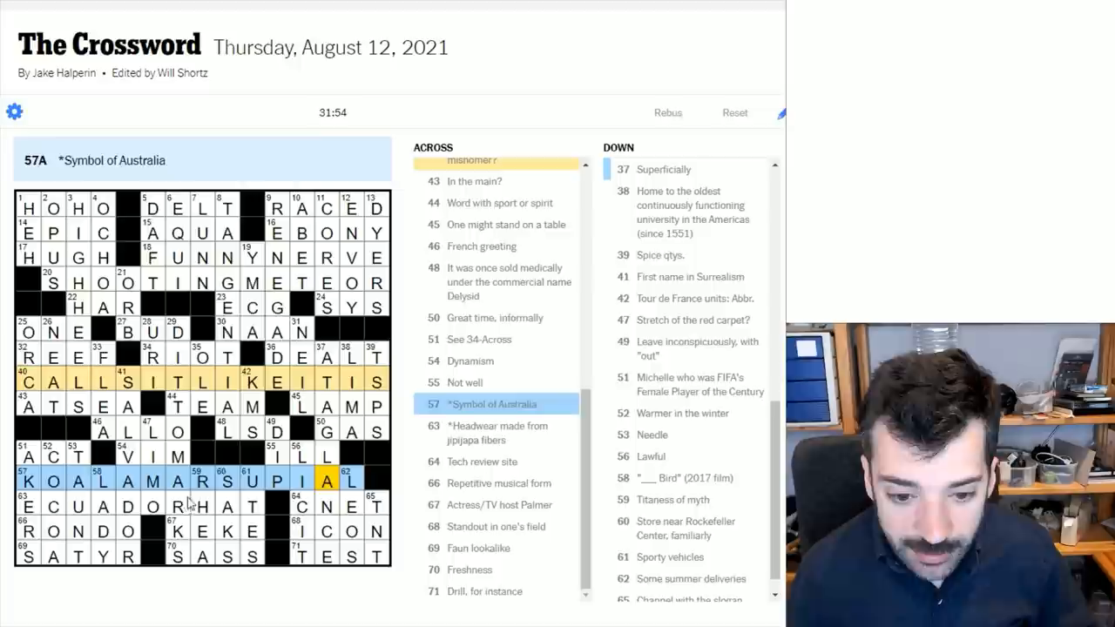
pyautogui.click(178, 505)
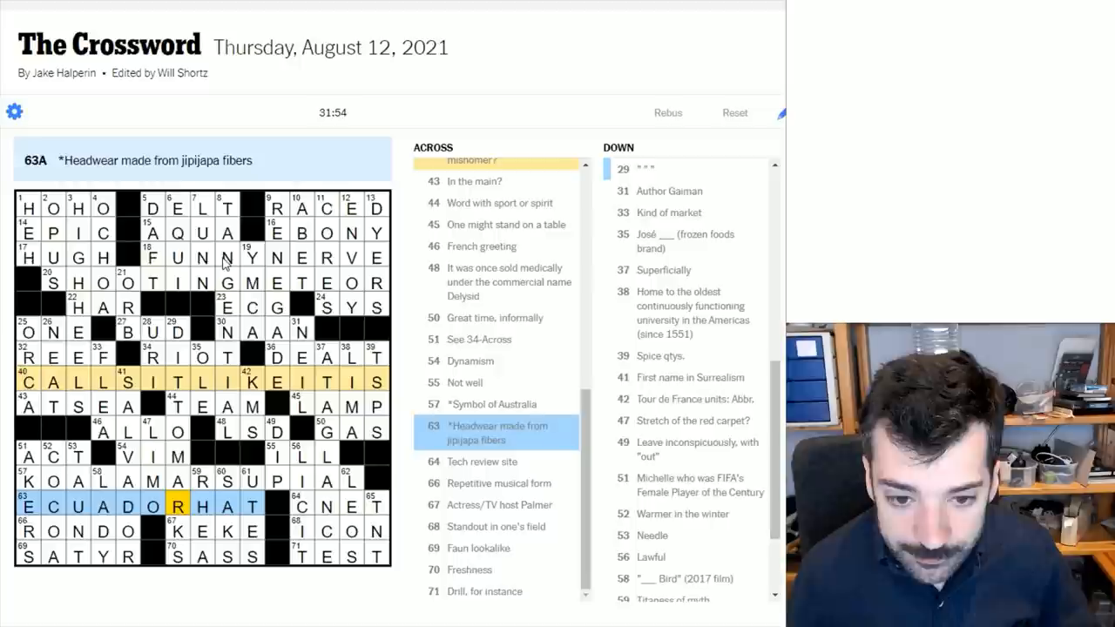
pyautogui.click(328, 382)
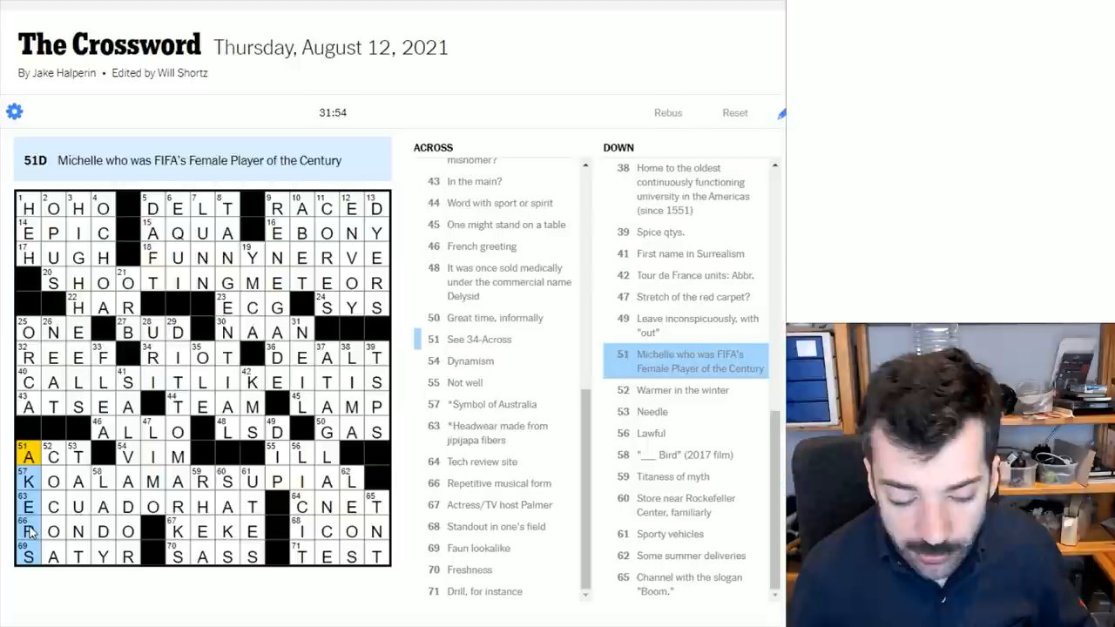
pyautogui.click(31, 530)
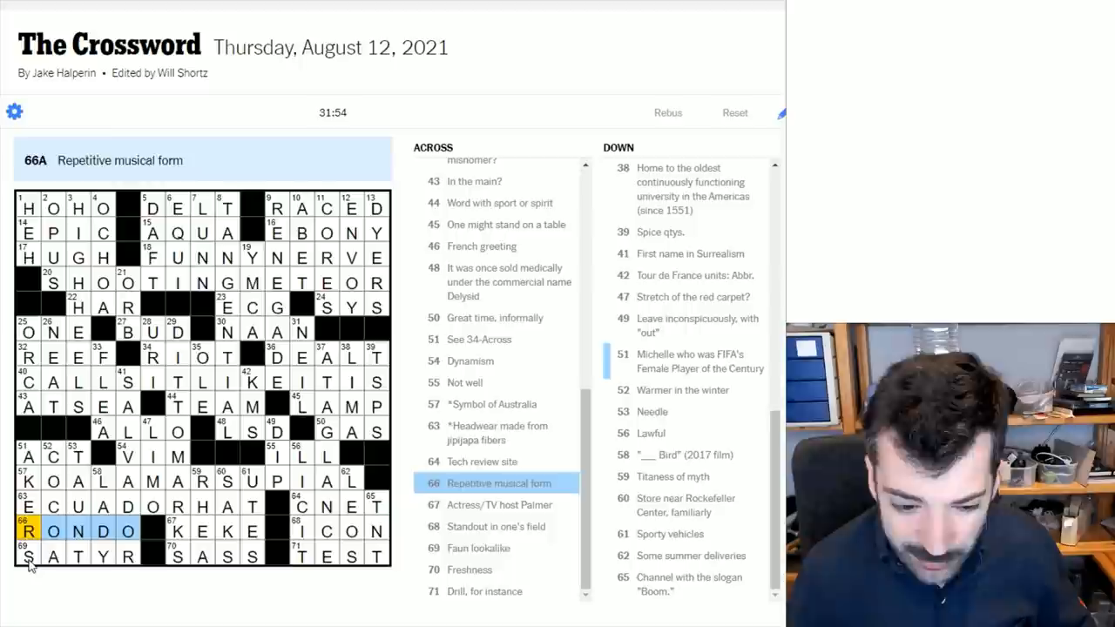
pyautogui.click(28, 457)
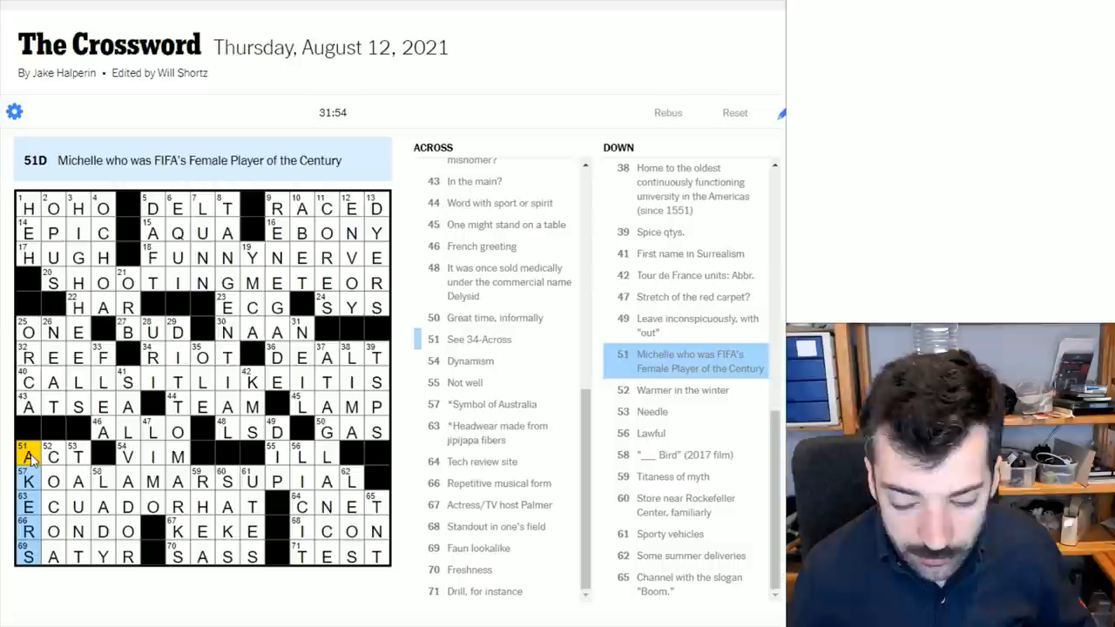